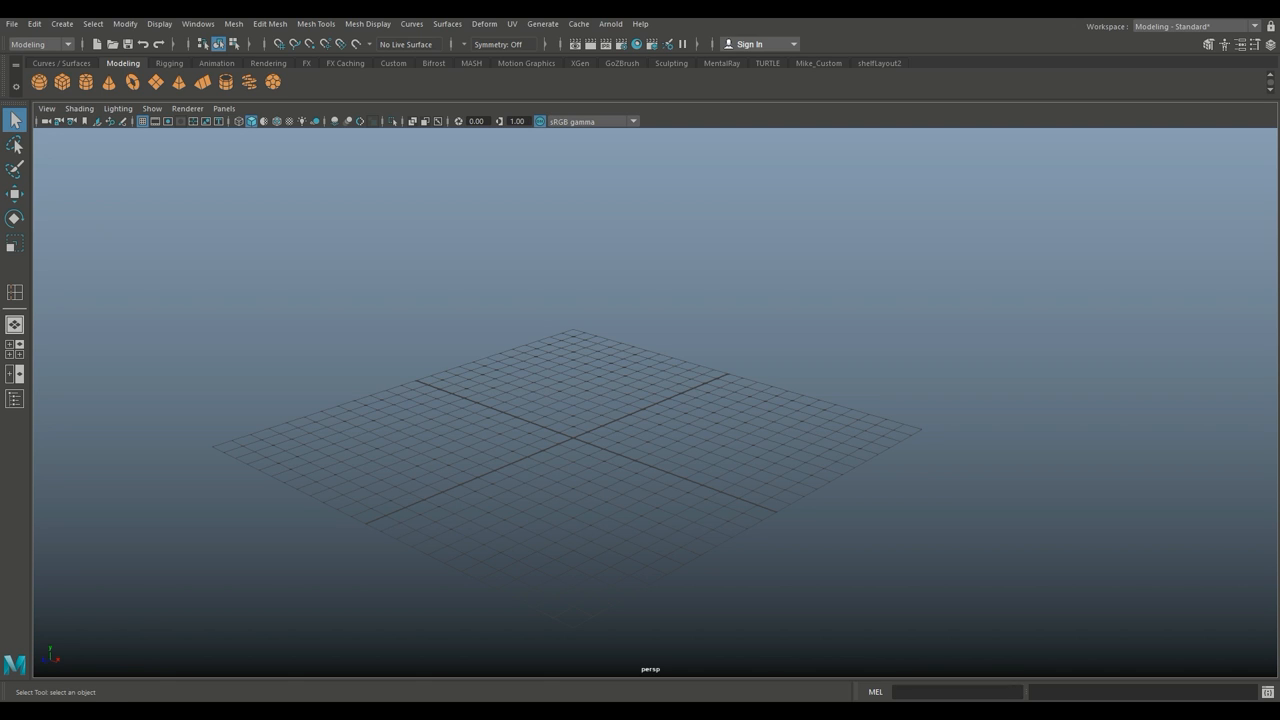
- Add a polygon cube and scale it into a long, flat step slab
{"action": "left_click", "coordinate": [15, 243]}
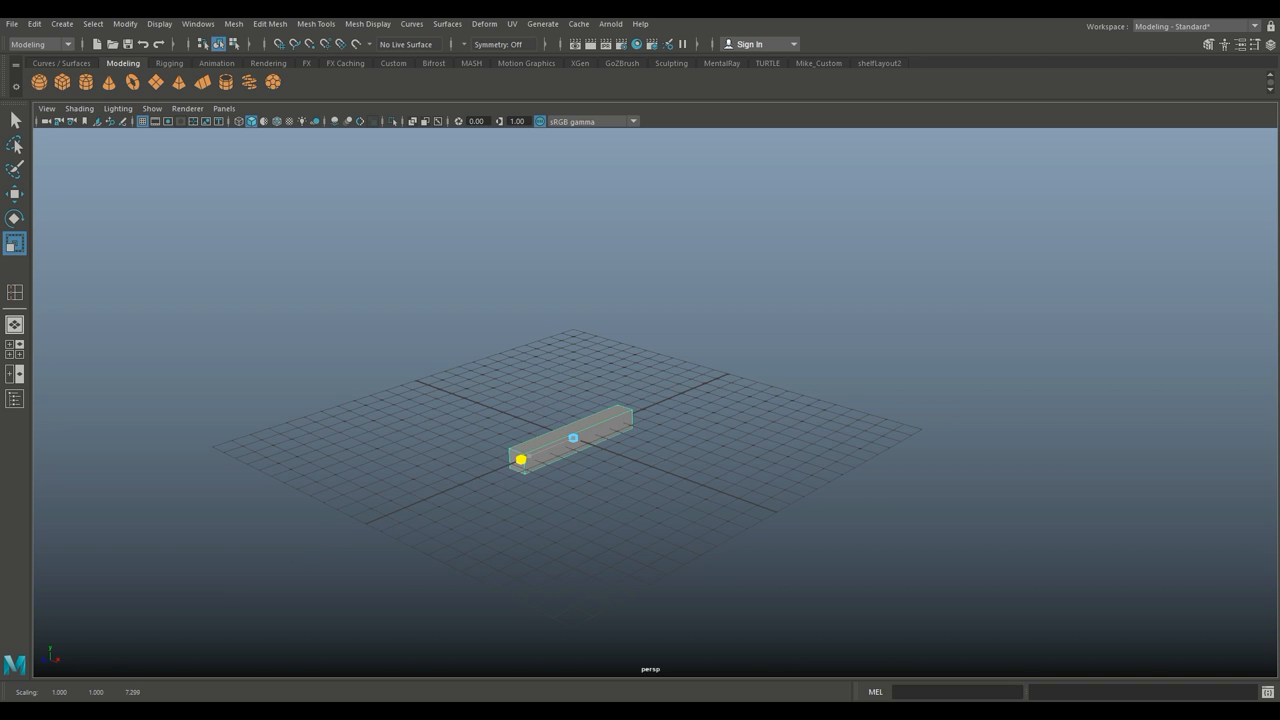
{"action": "left_click_drag", "start_coordinate": [520, 460], "coordinate": [800, 520]}
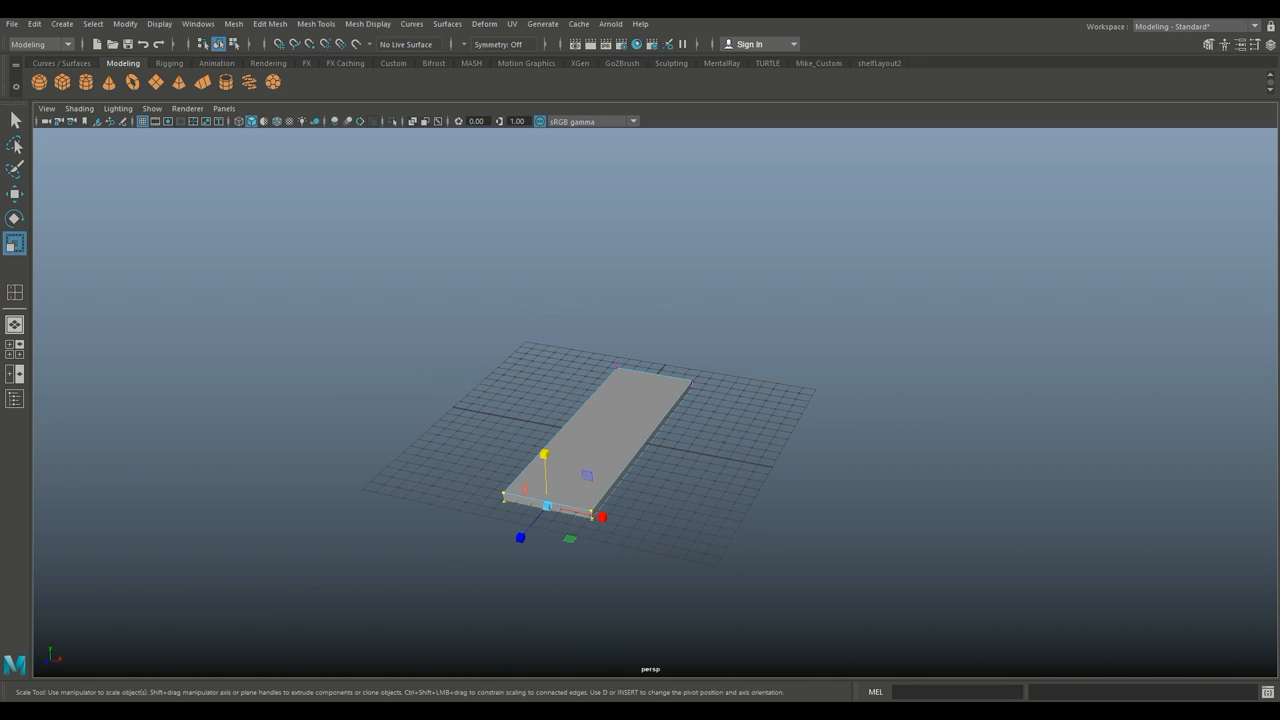
{"action": "left_click_drag", "start_coordinate": [601, 517], "coordinate": [586, 513]}
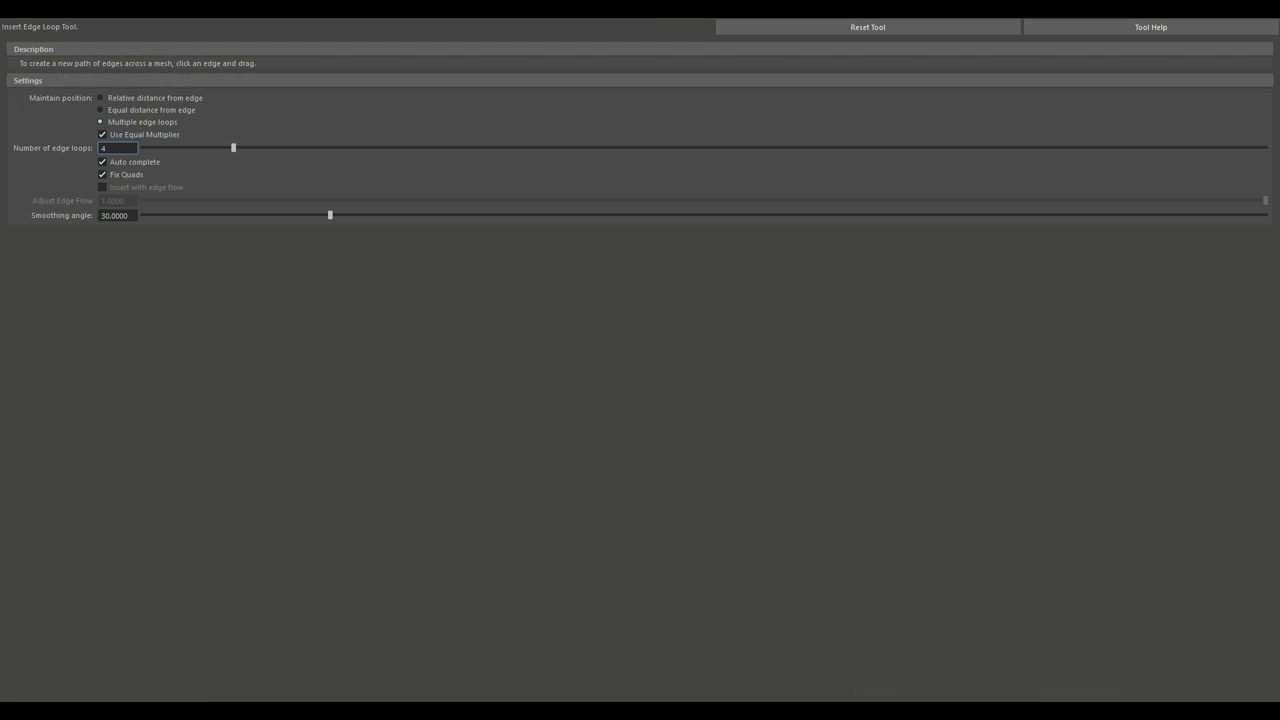
- Enter a value of 2 in the Insert Edge Loop Tool options
{"action": "type", "text": "2"}
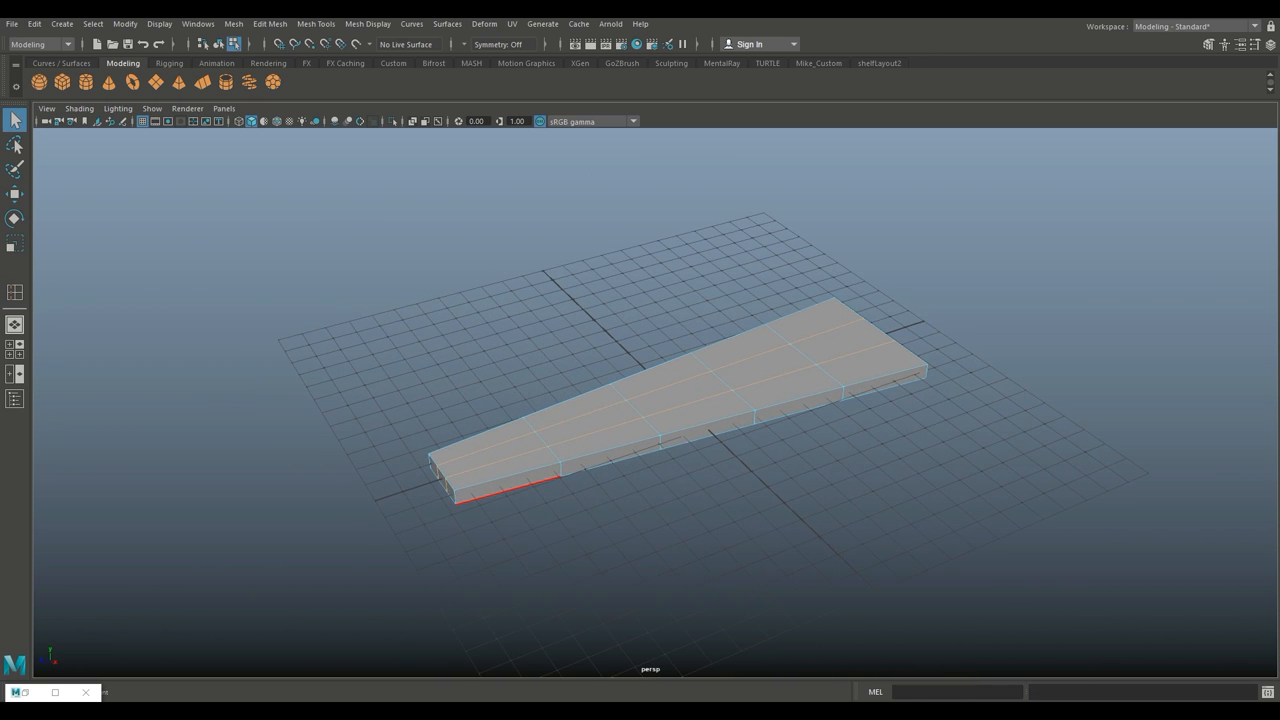
{"action": "left_click", "coordinate": [575, 410]}
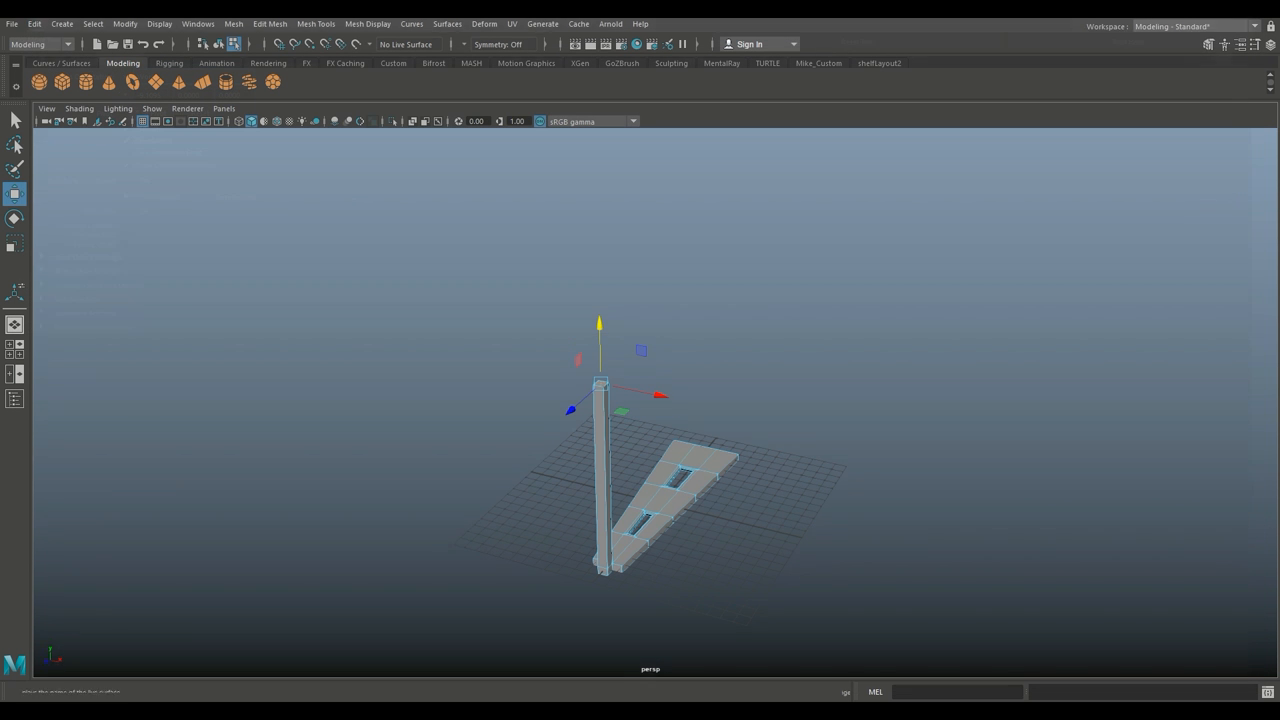
- Open a top menu to start extruding the narrow-end face into a post
{"action": "left_click", "coordinate": [316, 23]}
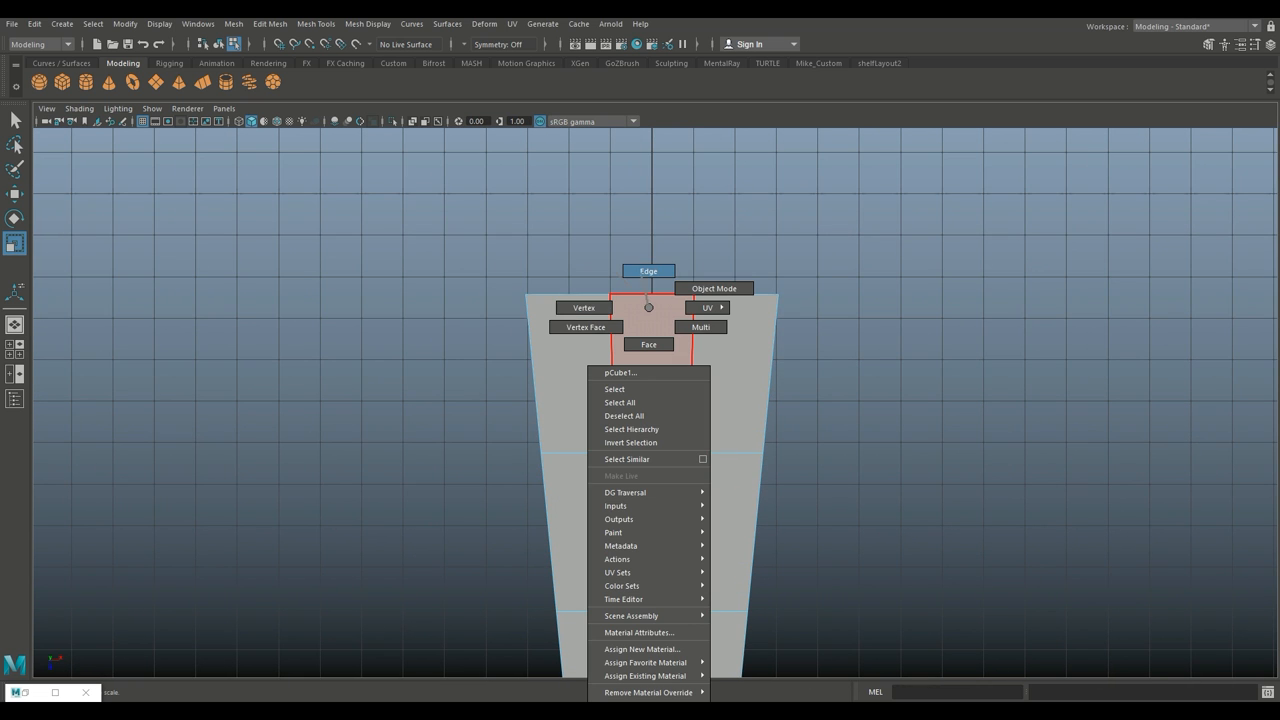
- Switch the step mesh to face selection from the marking menu
{"action": "left_click", "coordinate": [714, 288]}
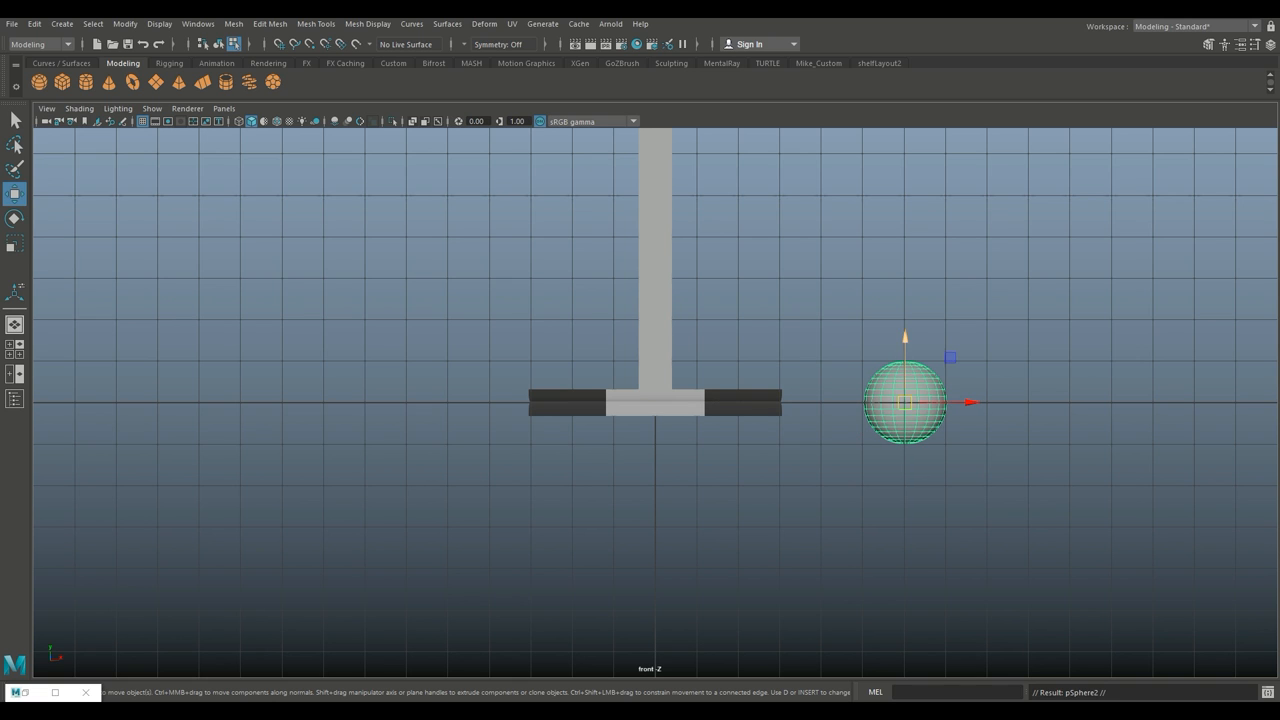
- Place the sphere beside the post and raise a duplicate up the stack
{"action": "left_click_drag", "start_coordinate": [905, 400], "coordinate": [905, 318]}
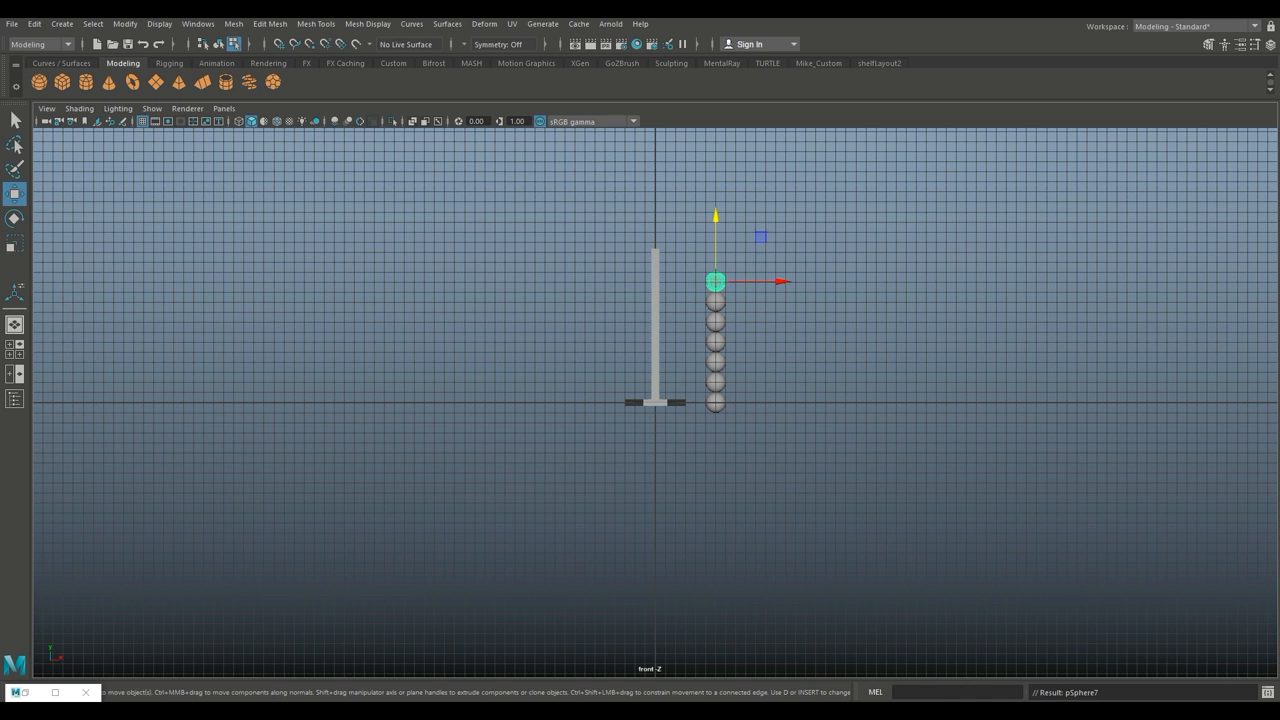
{"action": "left_click_drag", "start_coordinate": [716, 282], "coordinate": [716, 261]}
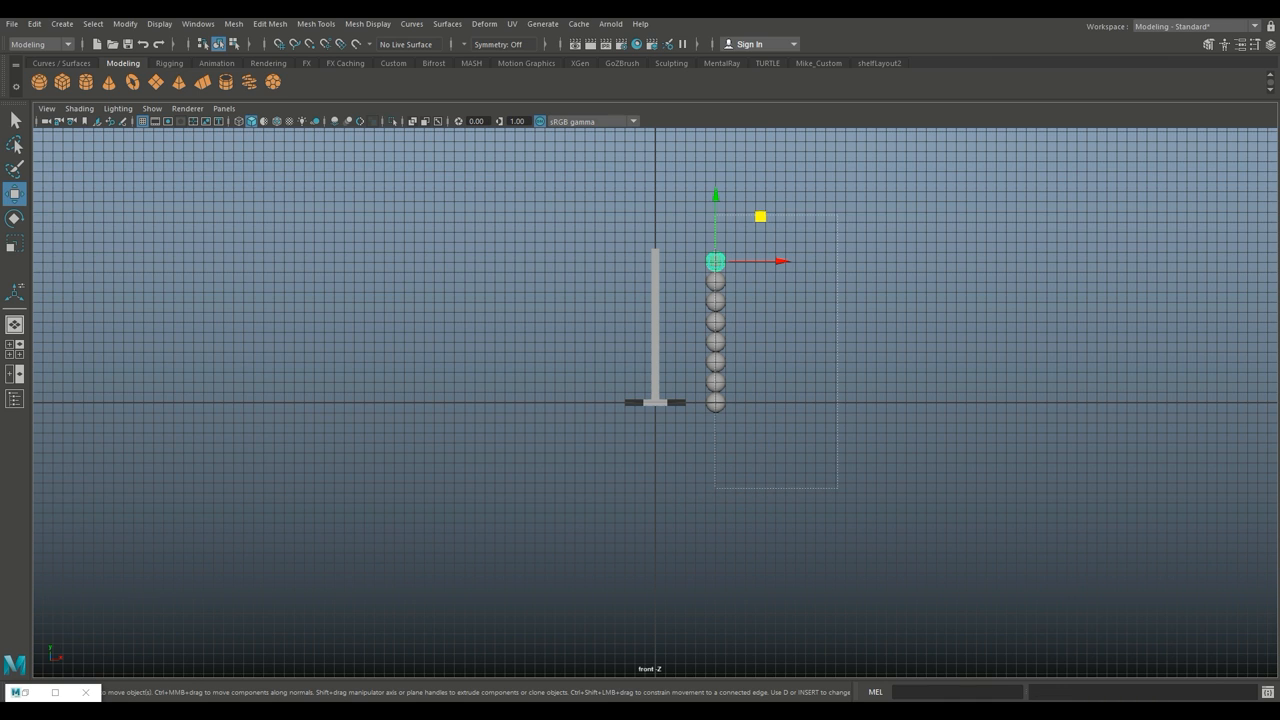
- Combine the stacked spheres via Mesh > Combine and drag the column onto the step
{"action": "left_click", "coordinate": [233, 23]}
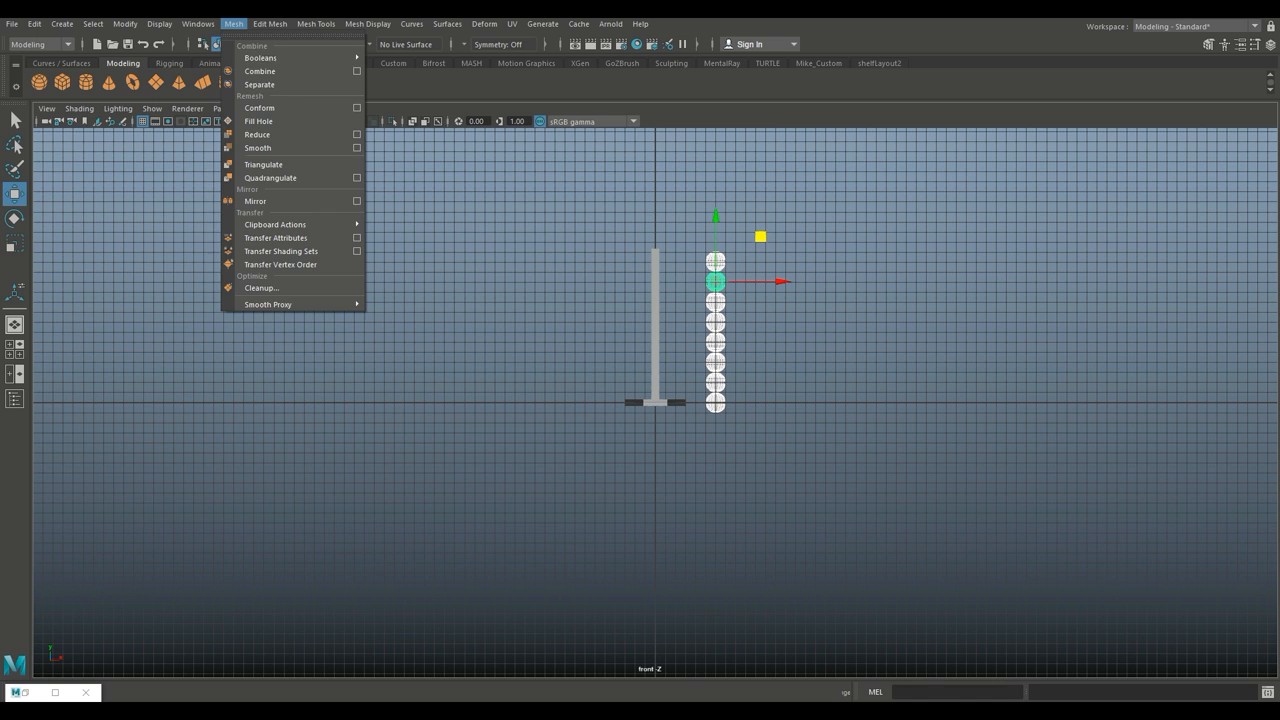
{"action": "mouse_move", "coordinate": [260, 71]}
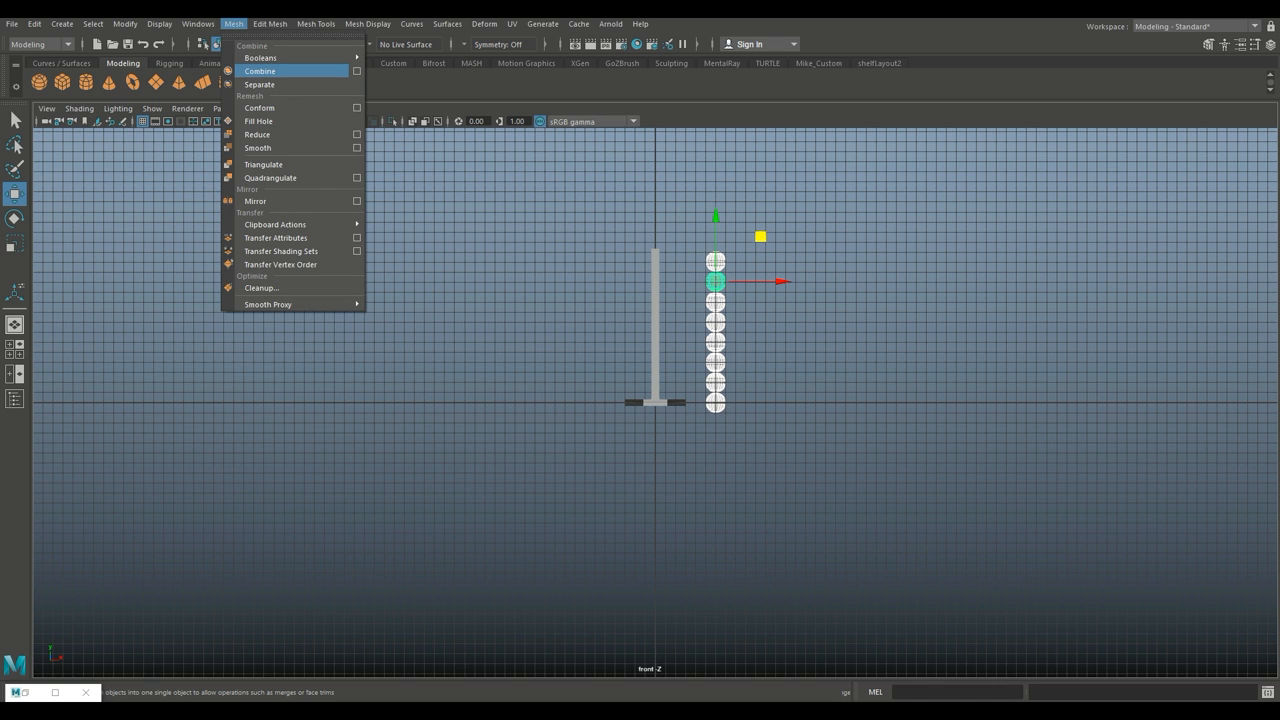
{"action": "left_click", "coordinate": [260, 71]}
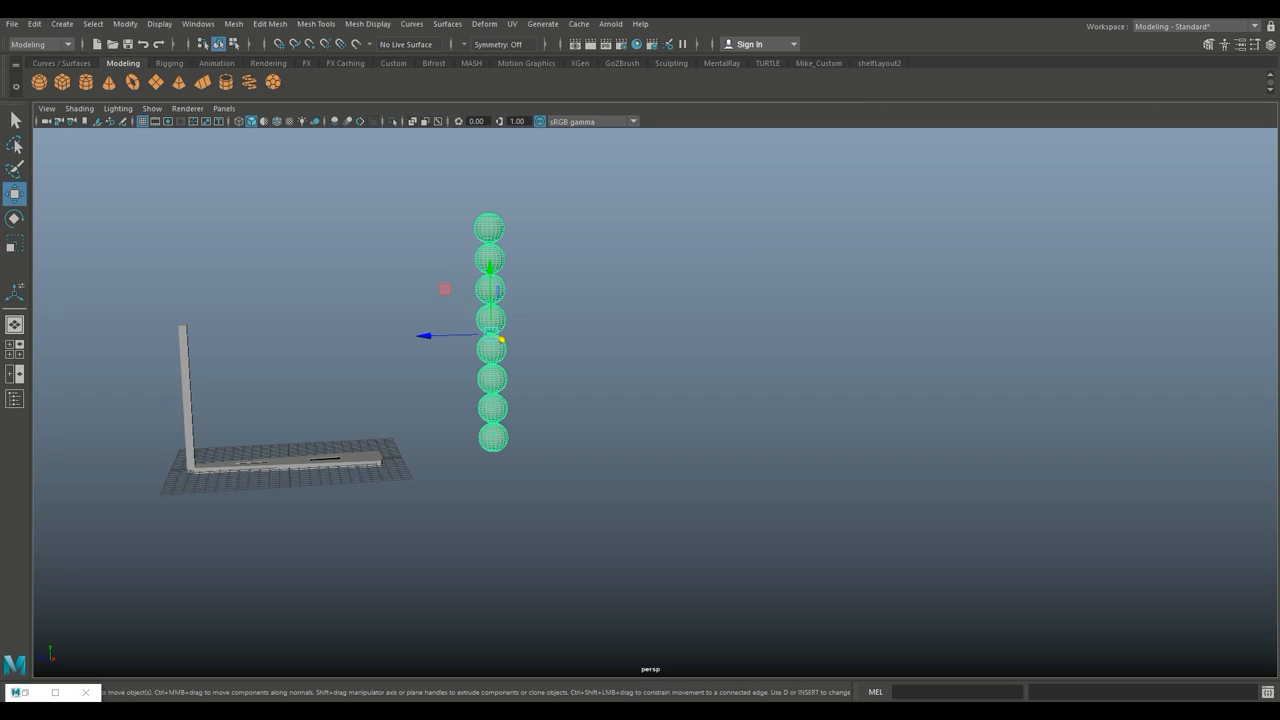
{"action": "left_click_drag", "start_coordinate": [490, 336], "coordinate": [315, 343]}
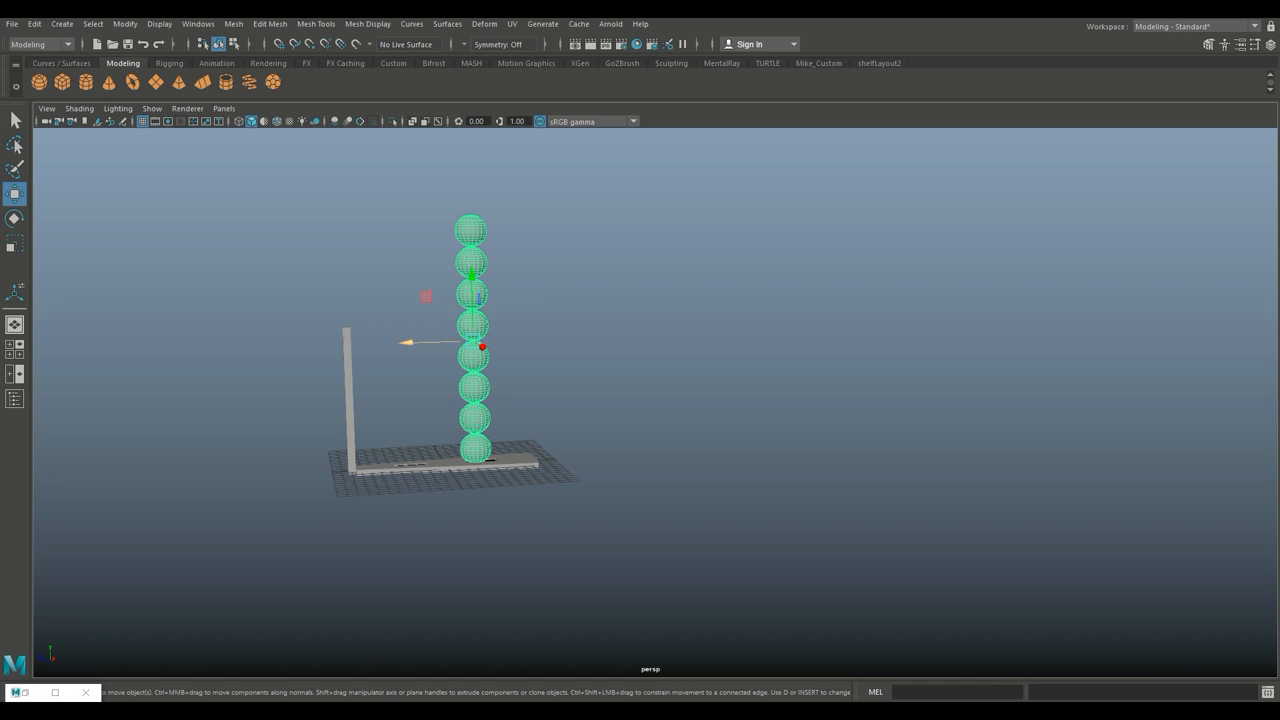
{"action": "left_click_drag", "start_coordinate": [483, 345], "coordinate": [747, 338]}
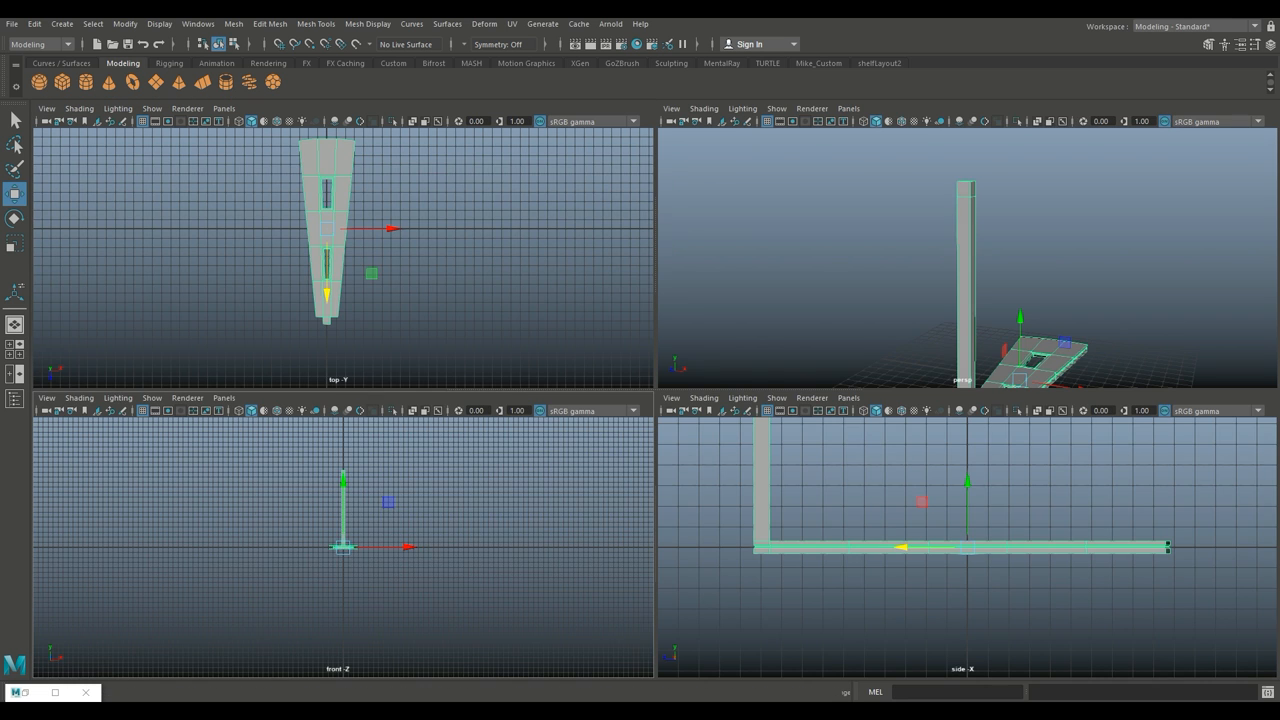
- Maximise the front view and raise one top corner of the post to slant it
{"action": "key", "text": "space"}
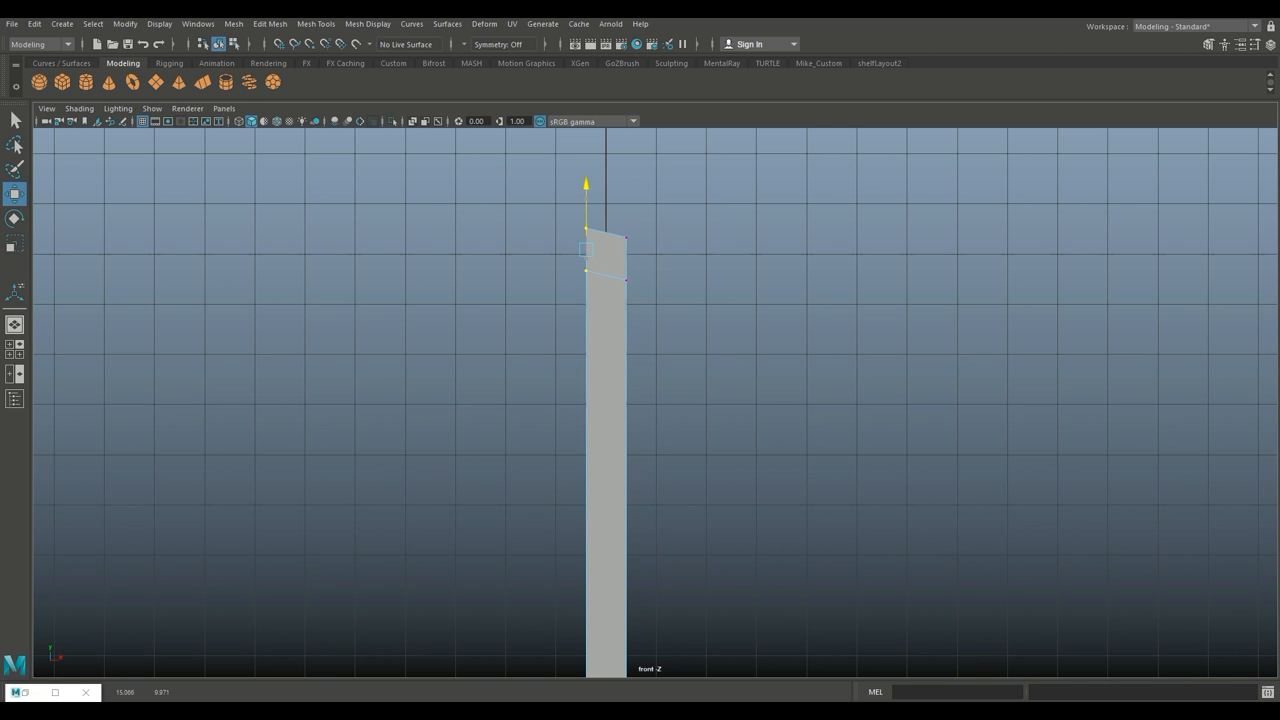
{"action": "left_click_drag", "start_coordinate": [585, 250], "coordinate": [585, 234]}
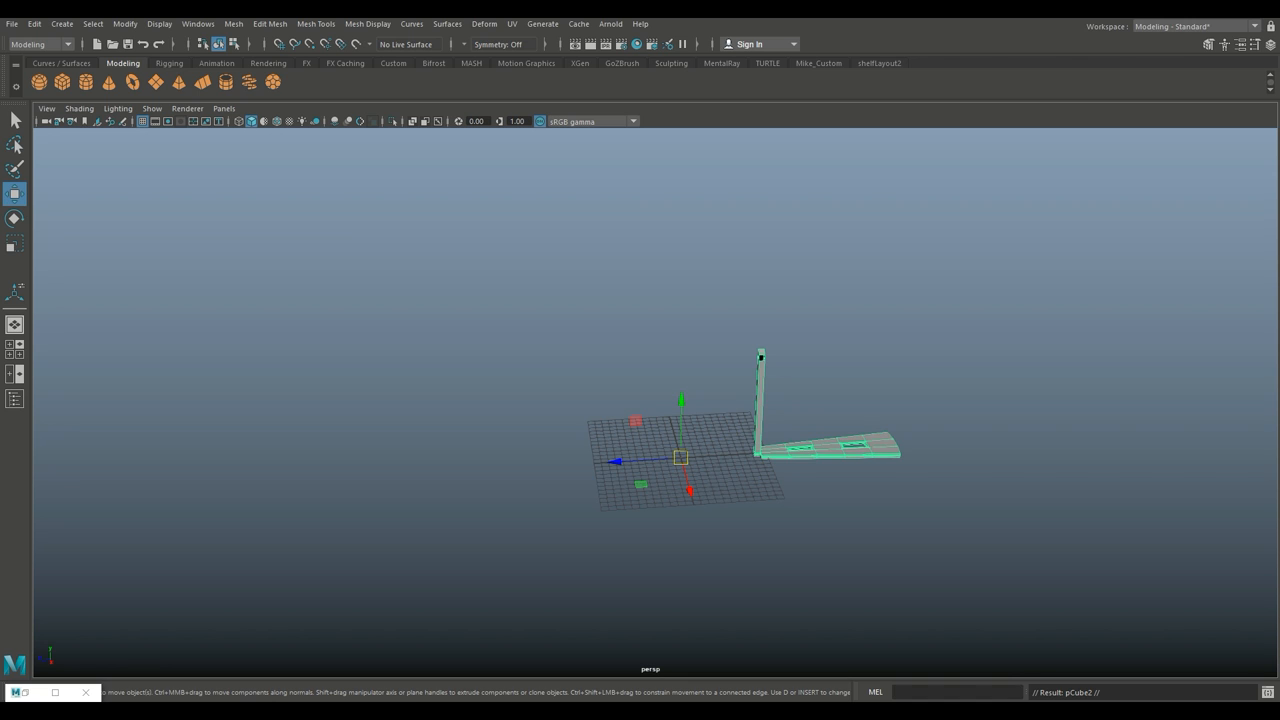
- Select the slotted tread and its post for copying
{"action": "left_click", "coordinate": [15, 218]}
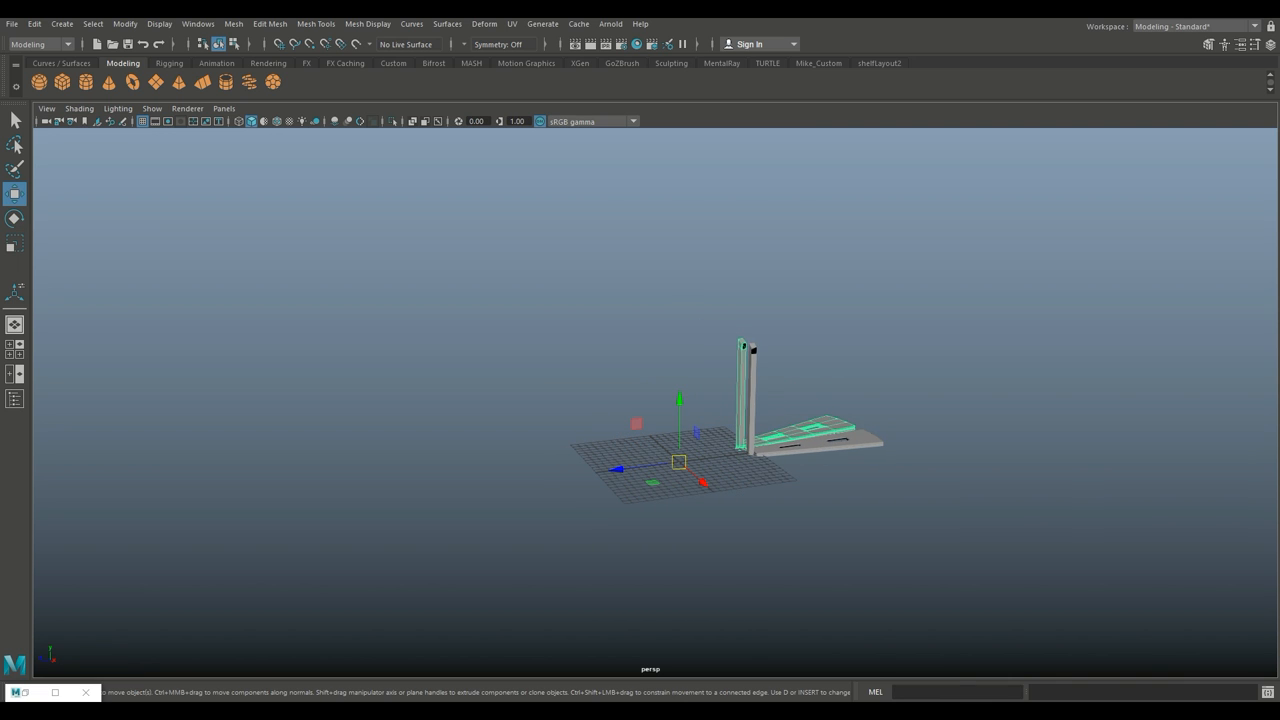
- Rotate the duplicated tread and post around the staircase centre
{"action": "left_click_drag", "start_coordinate": [679, 400], "coordinate": [679, 373]}
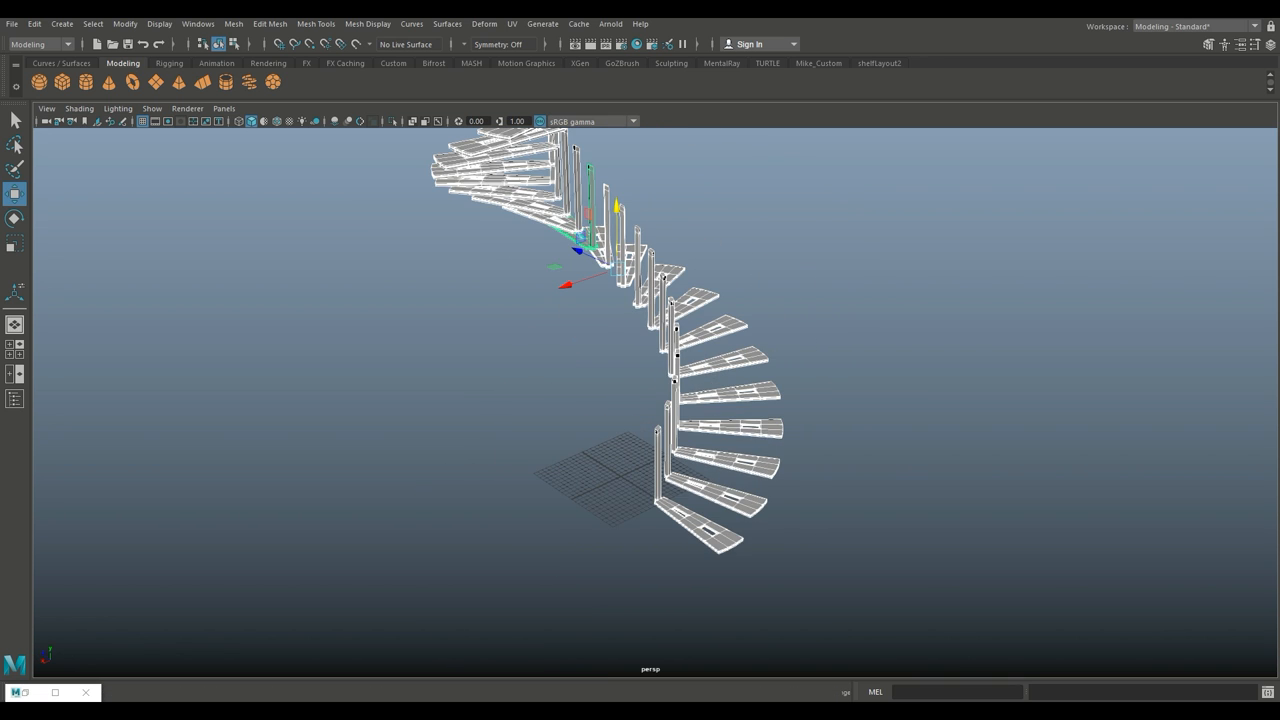
- Merge all spiral treads and posts into a single mesh with Mesh > Combine
{"action": "left_click", "coordinate": [234, 23]}
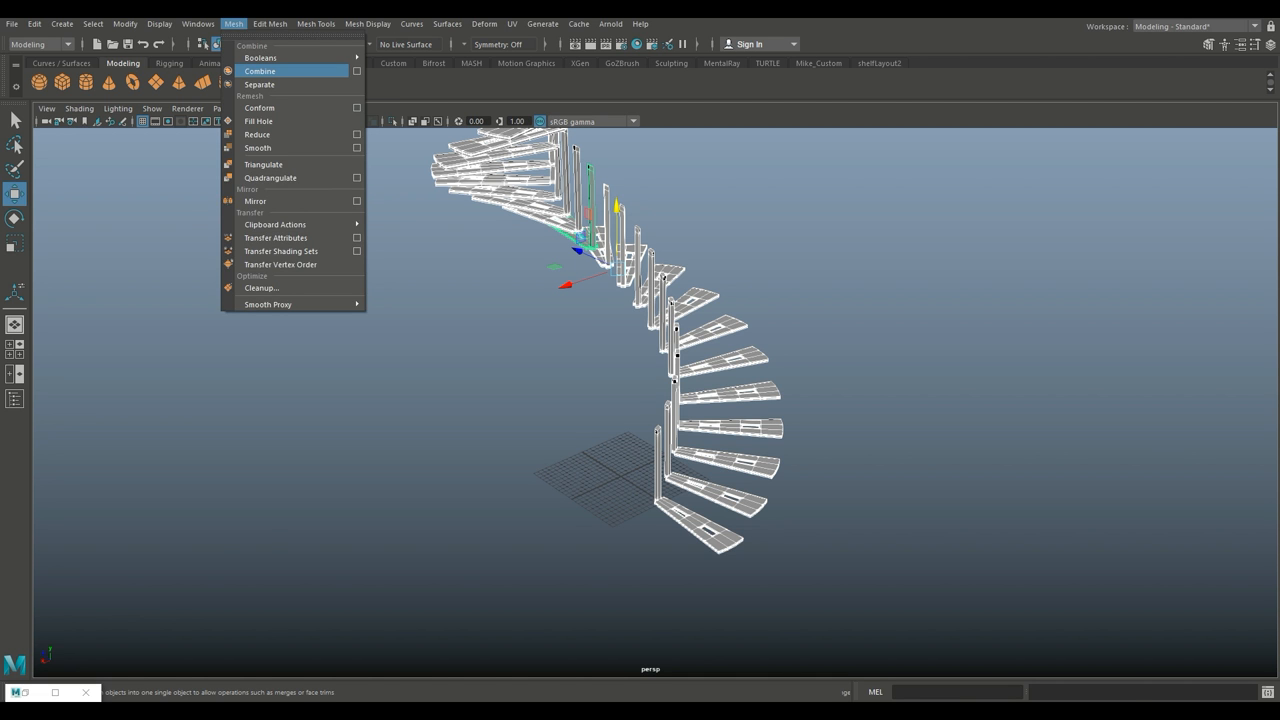
{"action": "left_click", "coordinate": [260, 71]}
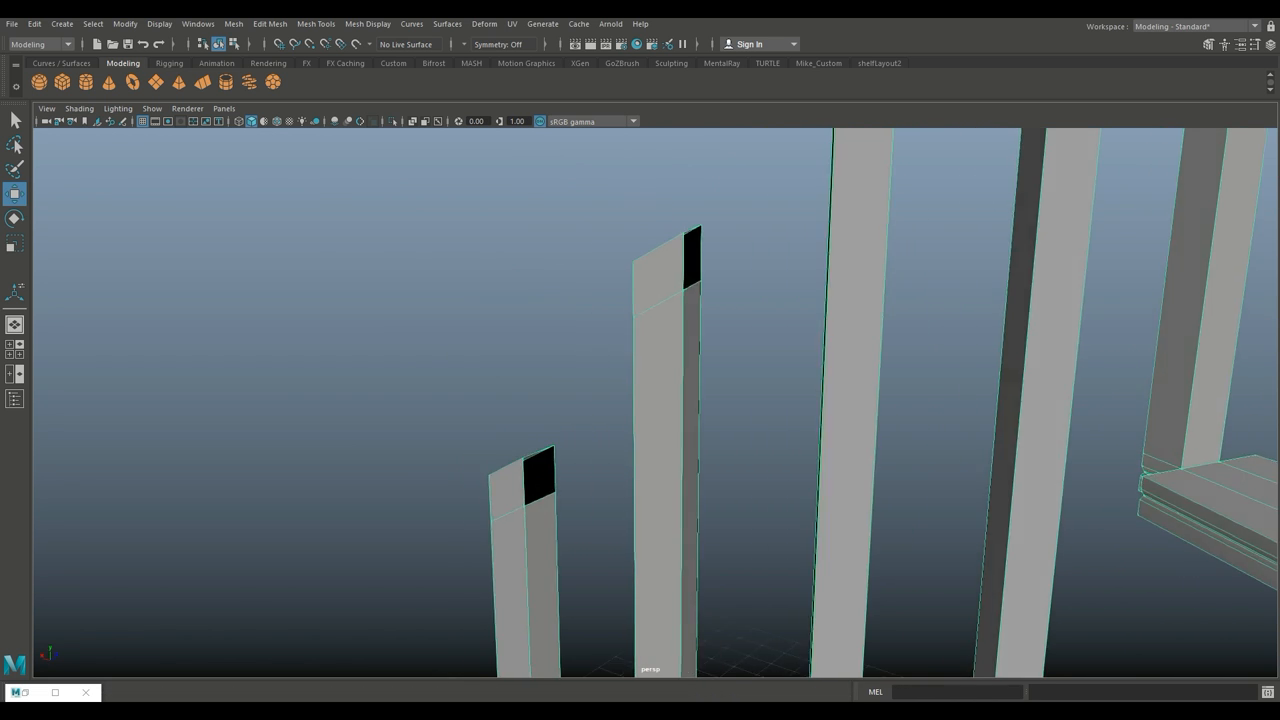
- Select the open border edges of both neighbouring rail posts and bring up Edit Mesh
{"action": "right_click", "coordinate": [794, 268]}
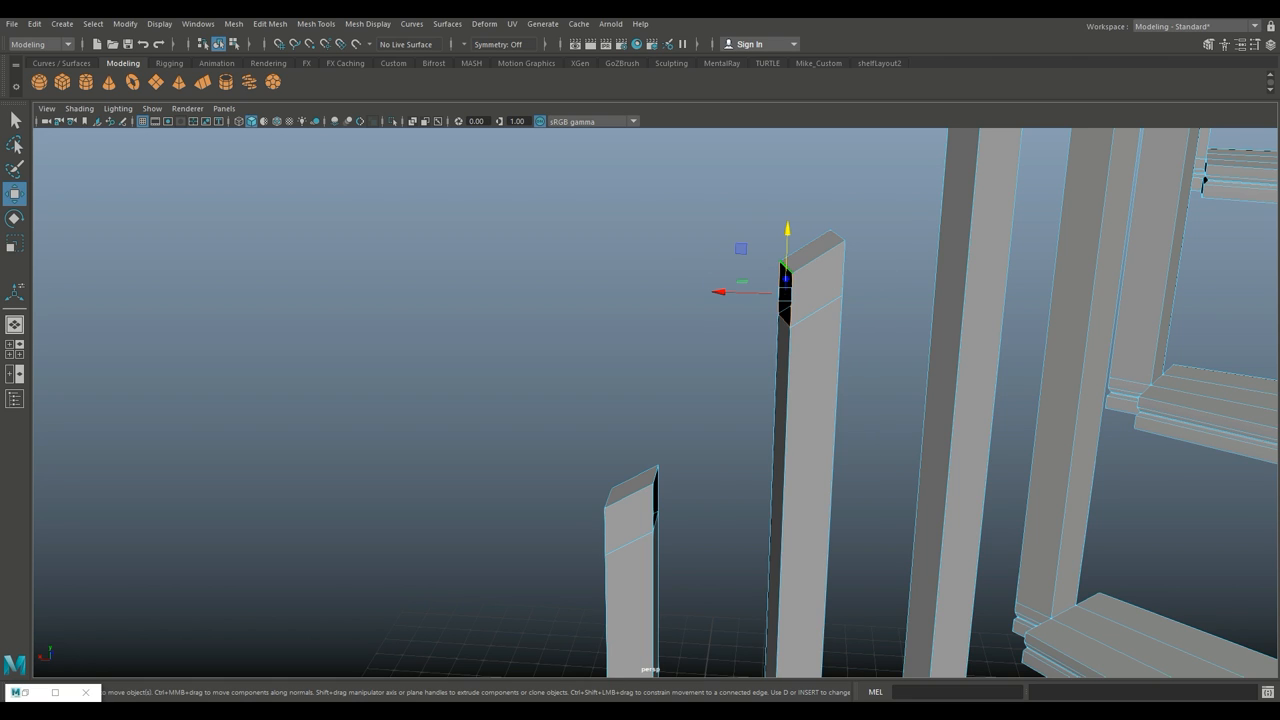
{"action": "left_click_drag", "start_coordinate": [785, 290], "coordinate": [723, 372]}
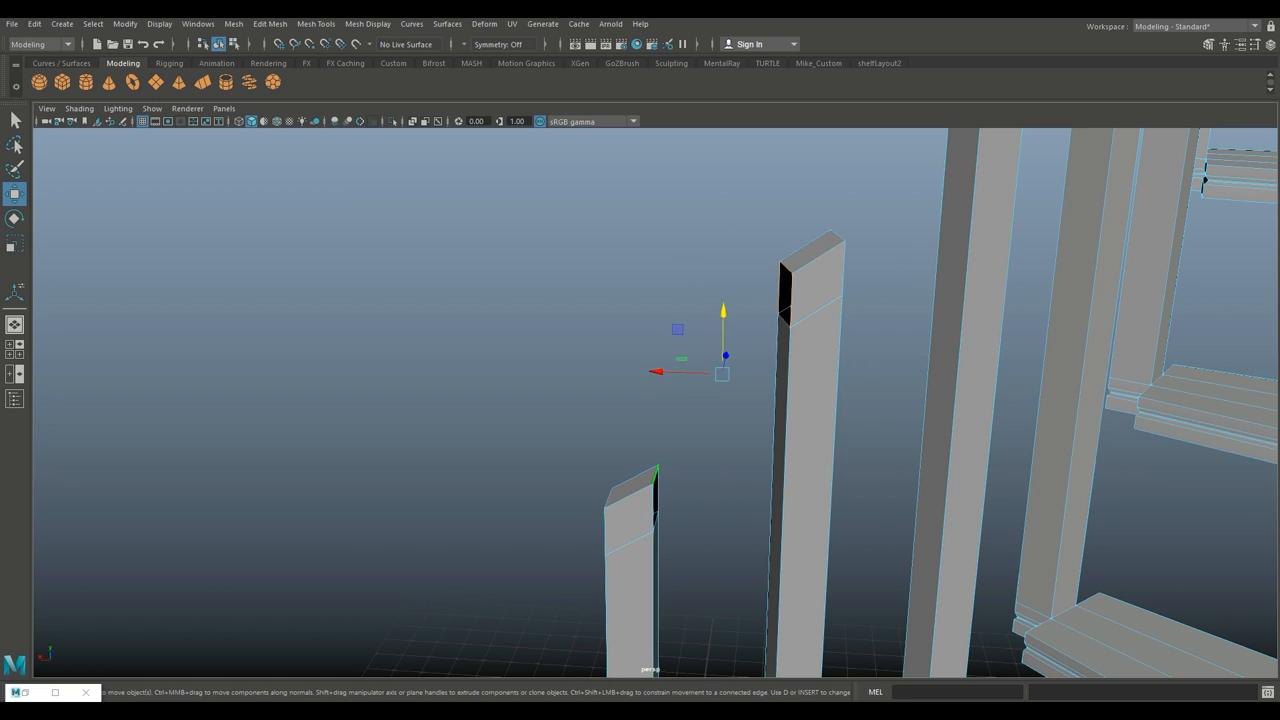
{"action": "left_click", "coordinate": [270, 23]}
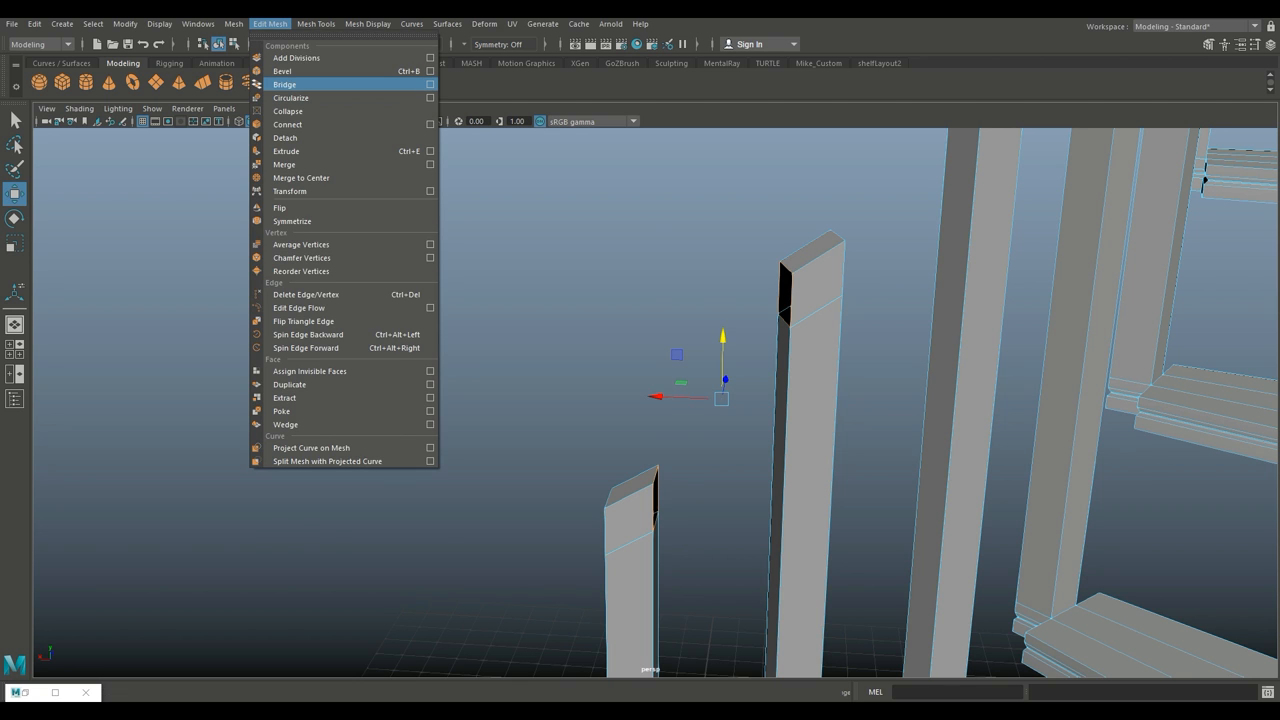
- Bridge the two open railing ends with a Smooth path + curve and 3 divisions
{"action": "left_click", "coordinate": [430, 84]}
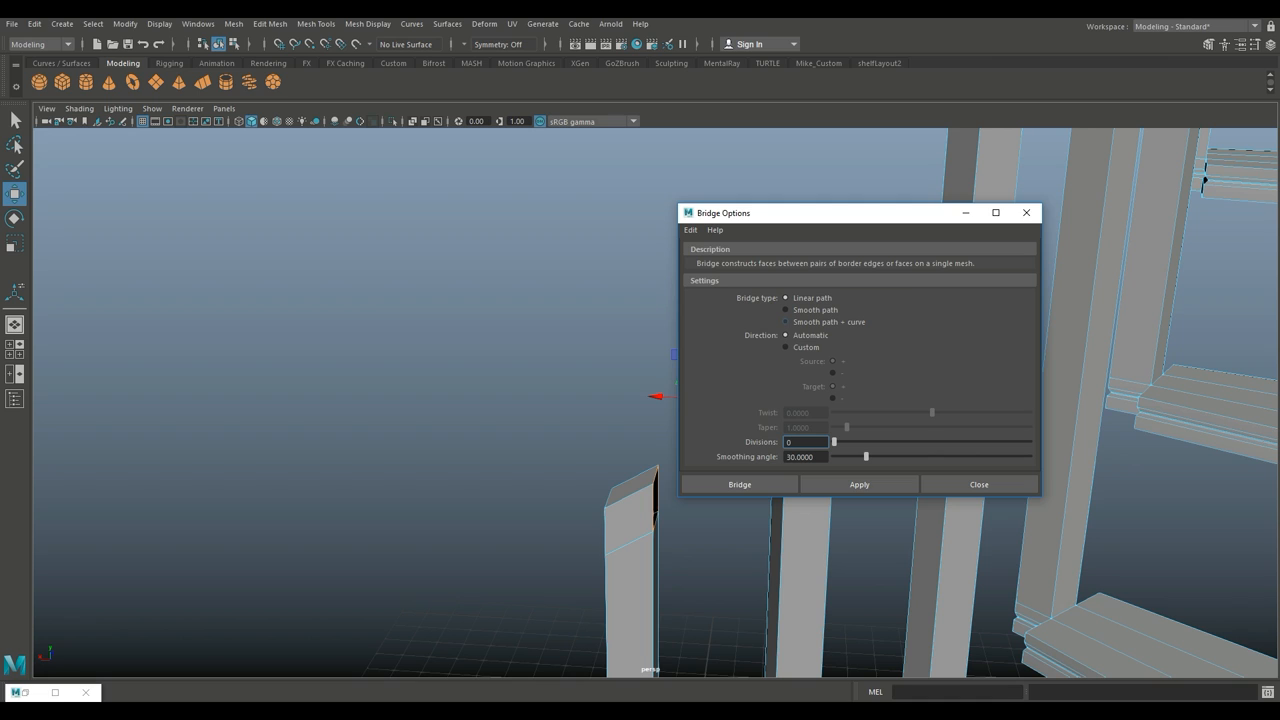
{"action": "left_click", "coordinate": [786, 321]}
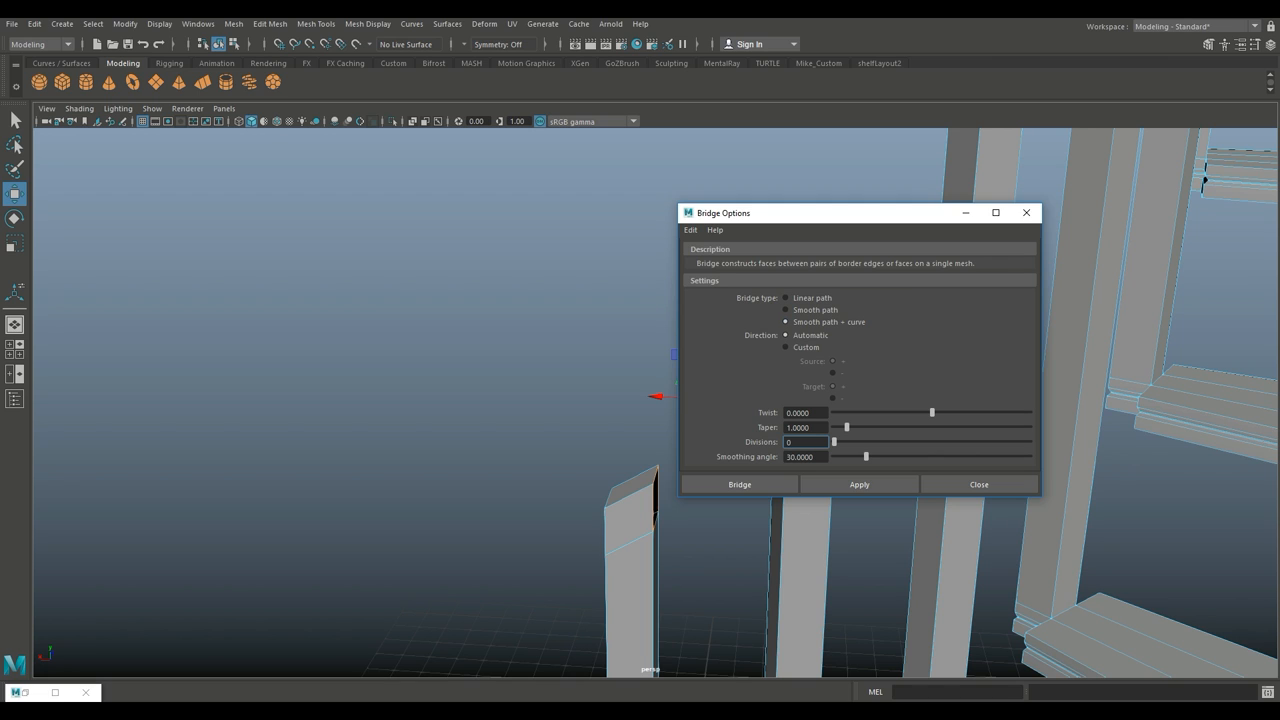
{"action": "left_click", "coordinate": [805, 441]}
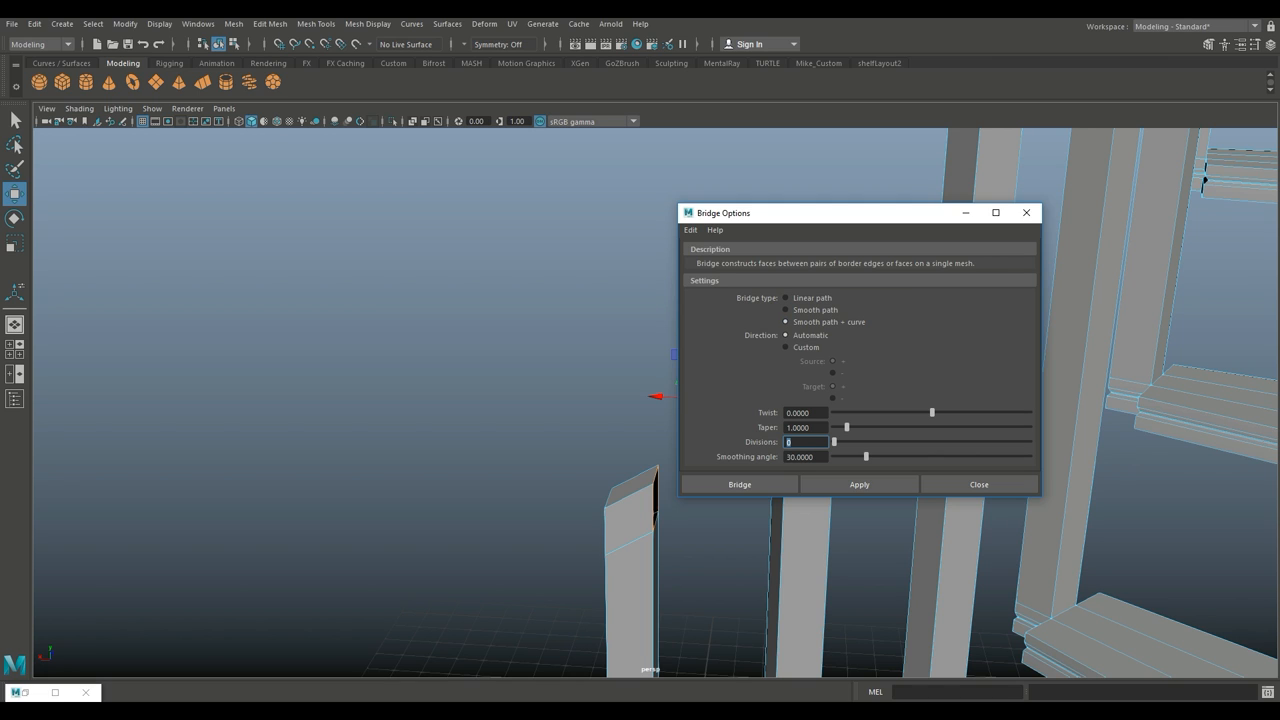
{"action": "left_click", "coordinate": [739, 484]}
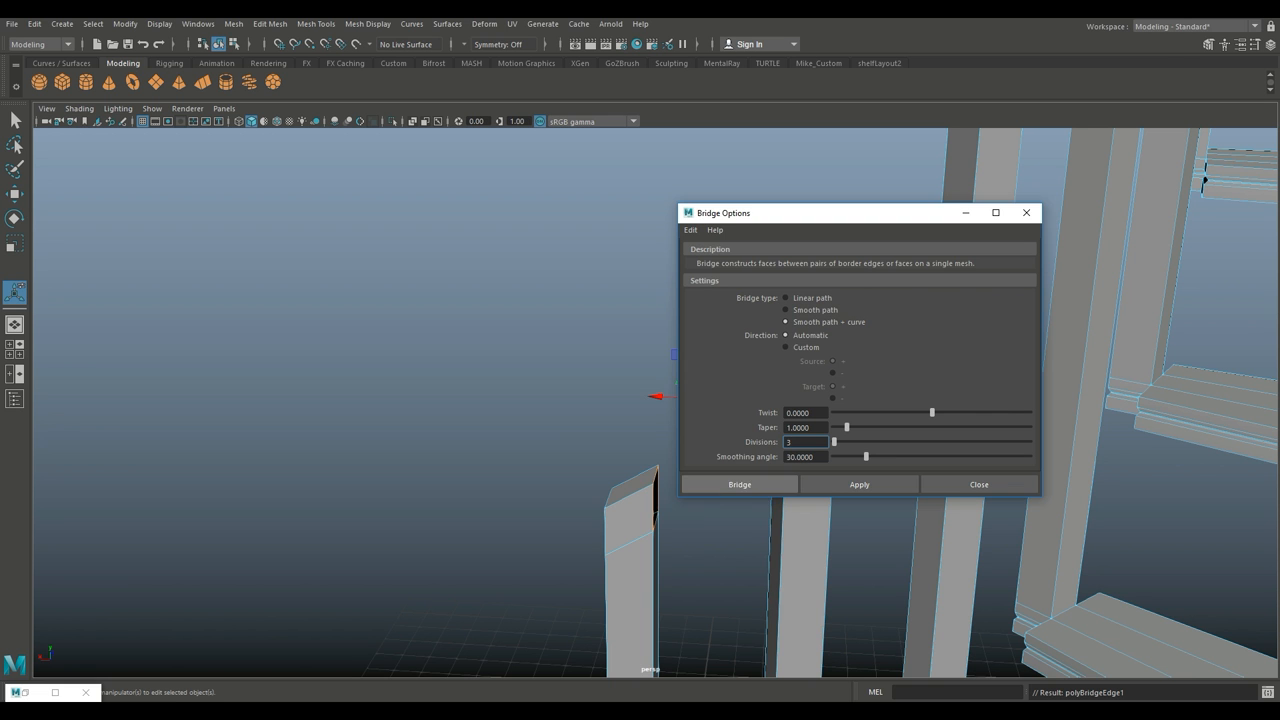
{"action": "left_click", "coordinate": [739, 484]}
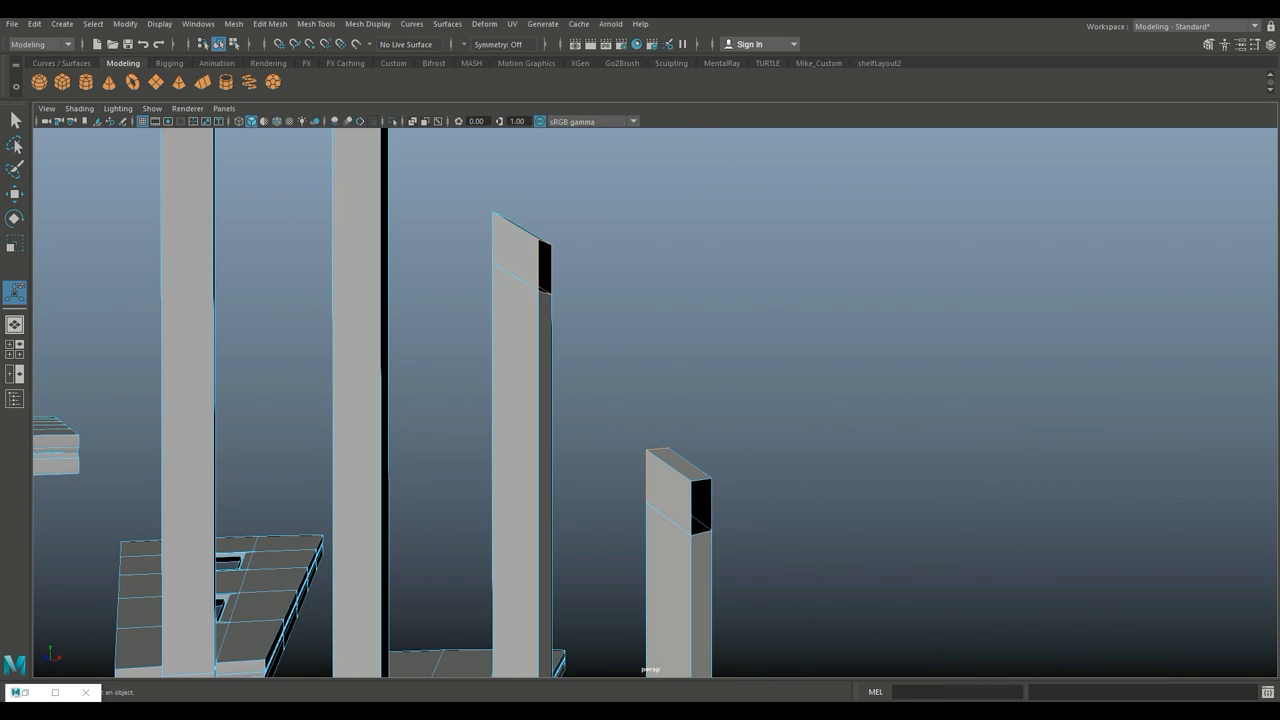
- Combine the separate railing pieces into a single handrail mesh
{"action": "left_click", "coordinate": [233, 23]}
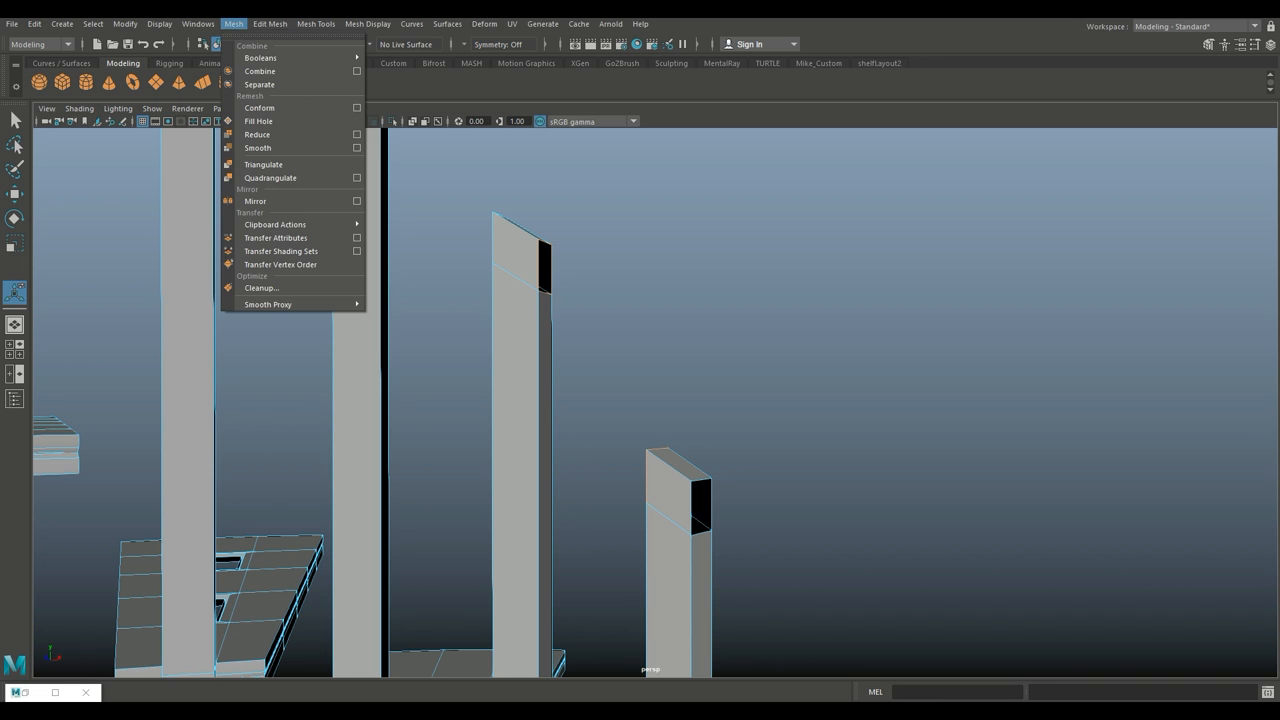
{"action": "left_click", "coordinate": [269, 23]}
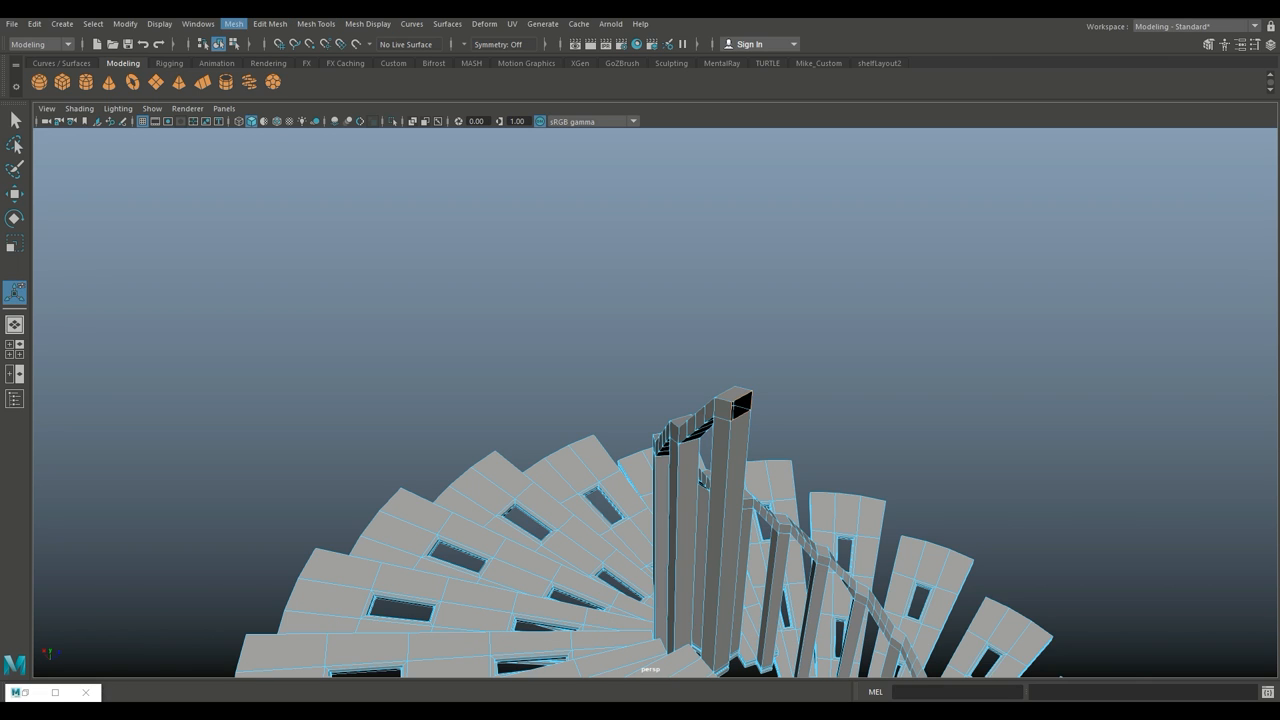
- Select the entire spiral staircase and zoom out to frame it
{"action": "left_click", "coordinate": [233, 23]}
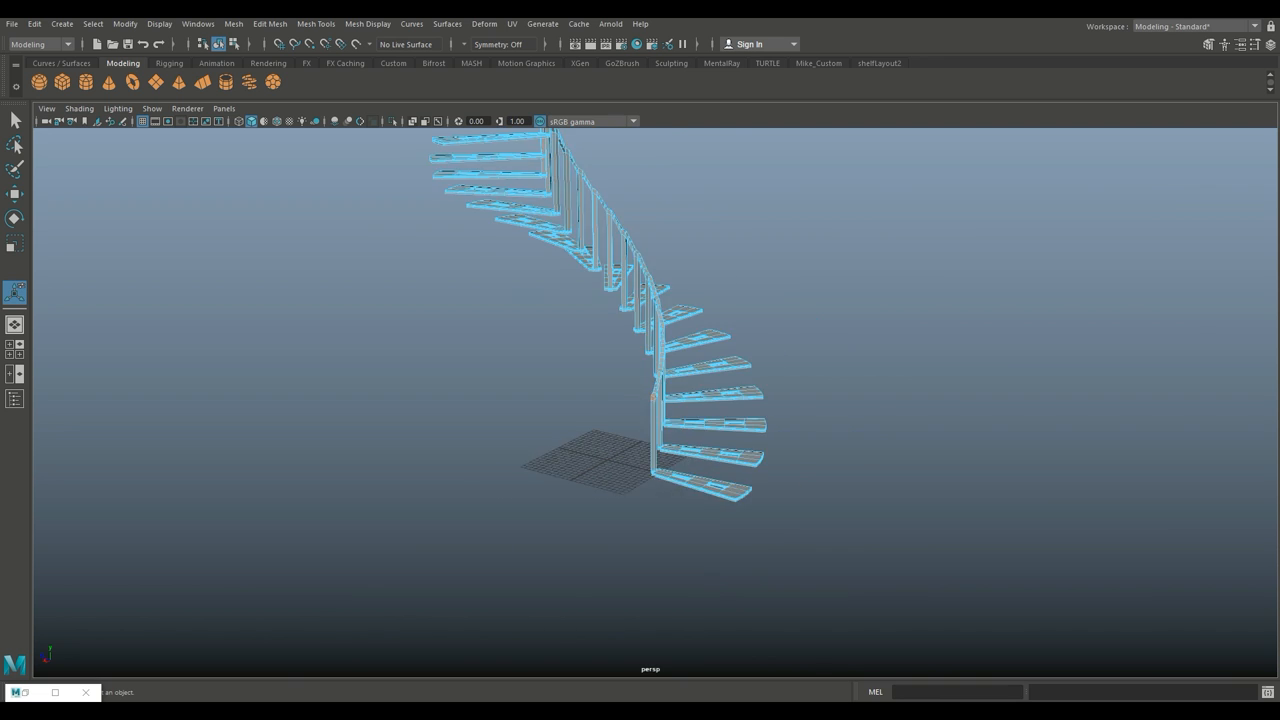
{"action": "scroll", "scroll_direction": "down", "scroll_amount": 3}
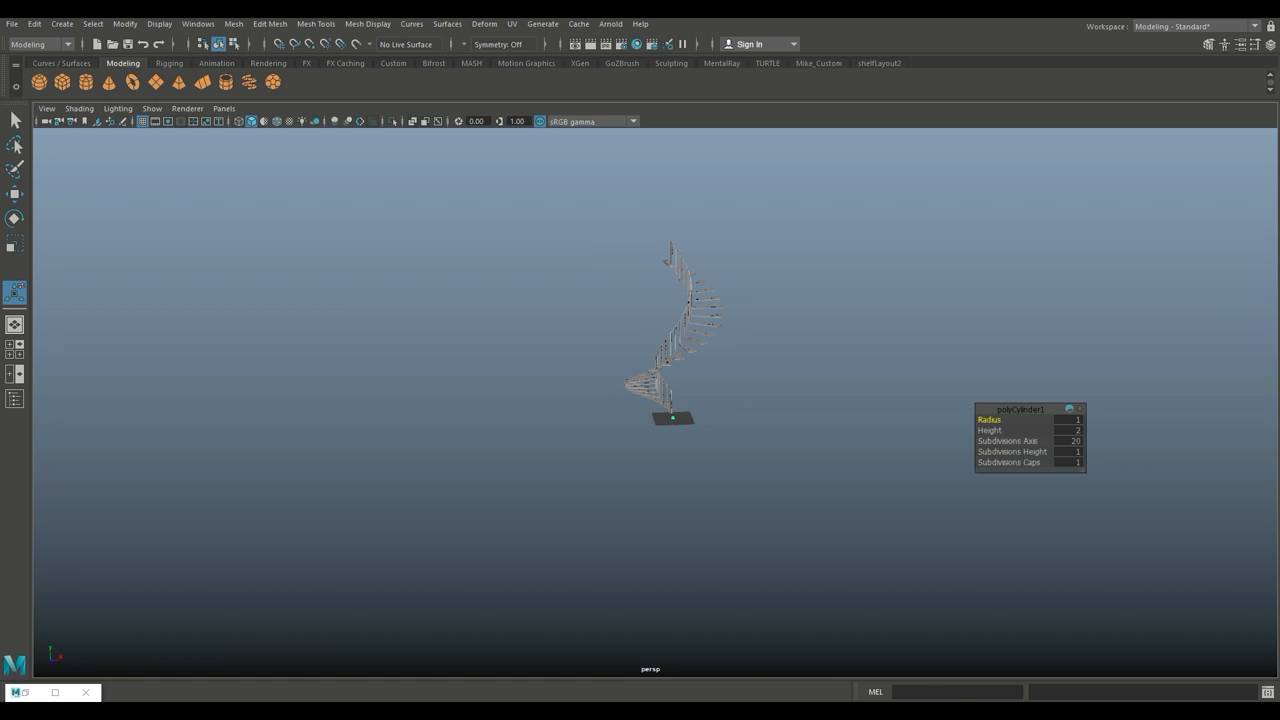
- Scale the cylinder up around the staircase, then select its cap faces in the Attribute Editor view
{"action": "left_click", "coordinate": [15, 243]}
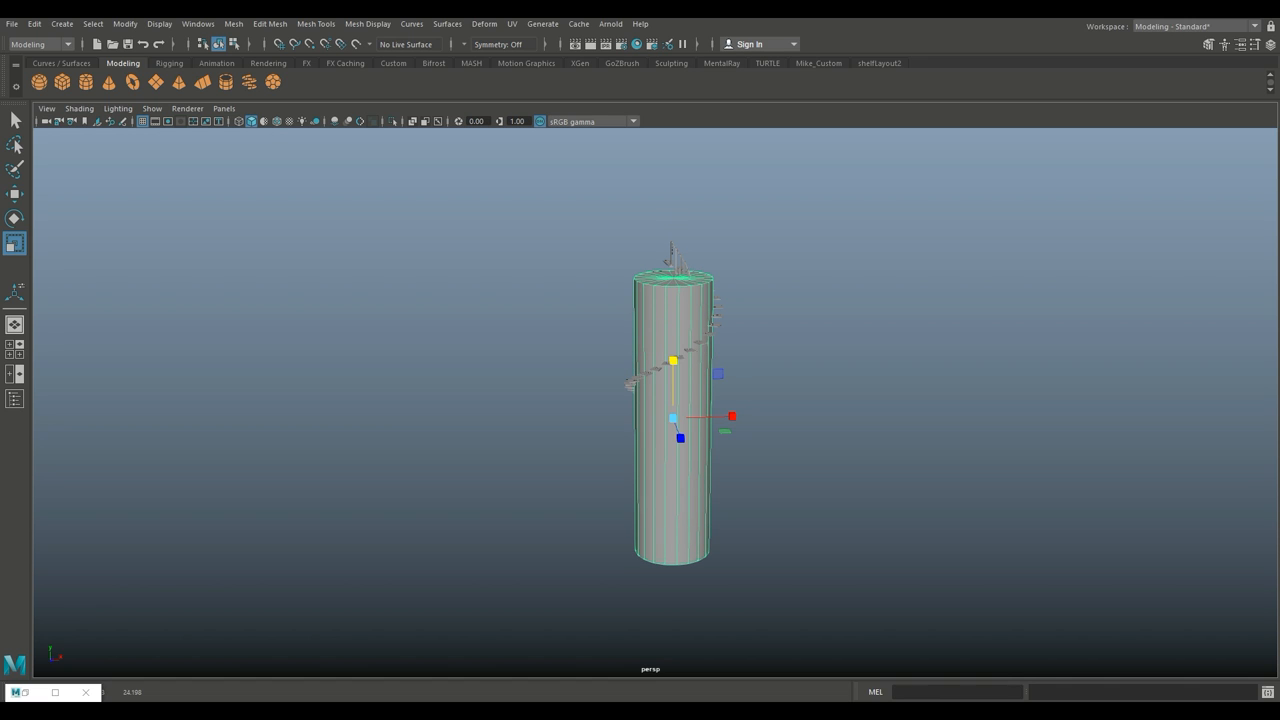
{"action": "left_click", "coordinate": [1240, 43]}
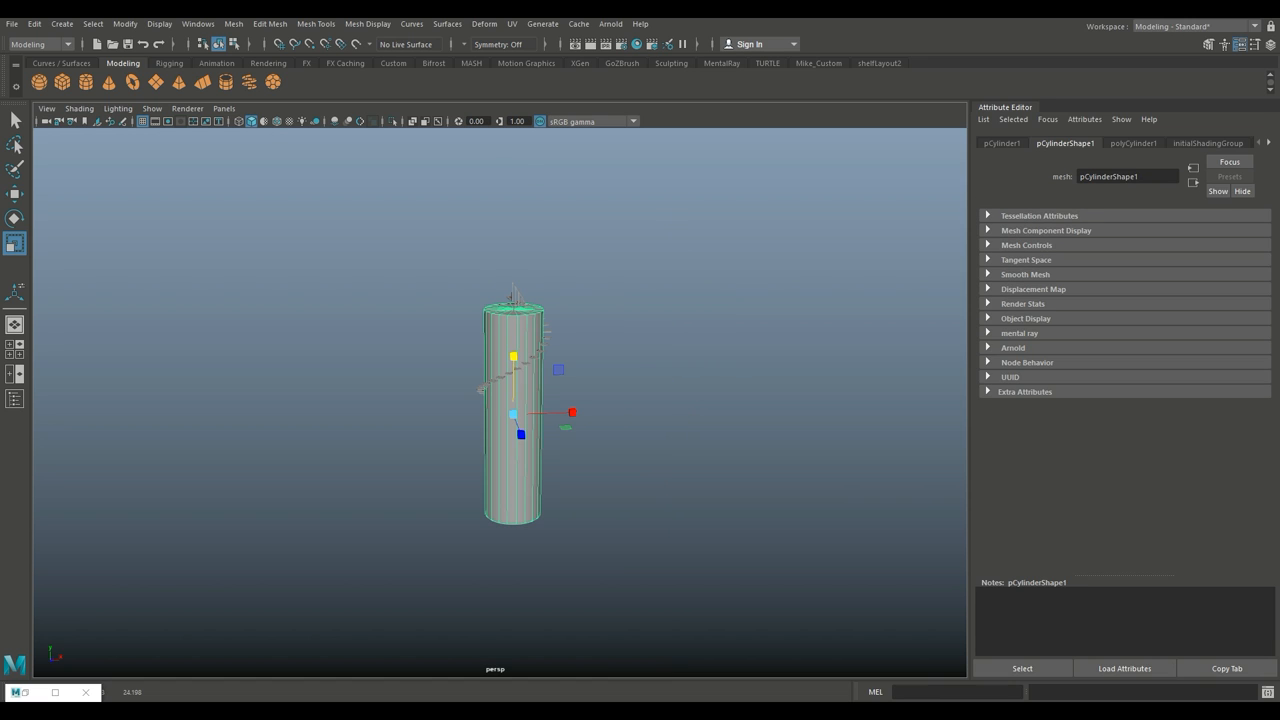
{"action": "left_click", "coordinate": [1133, 143]}
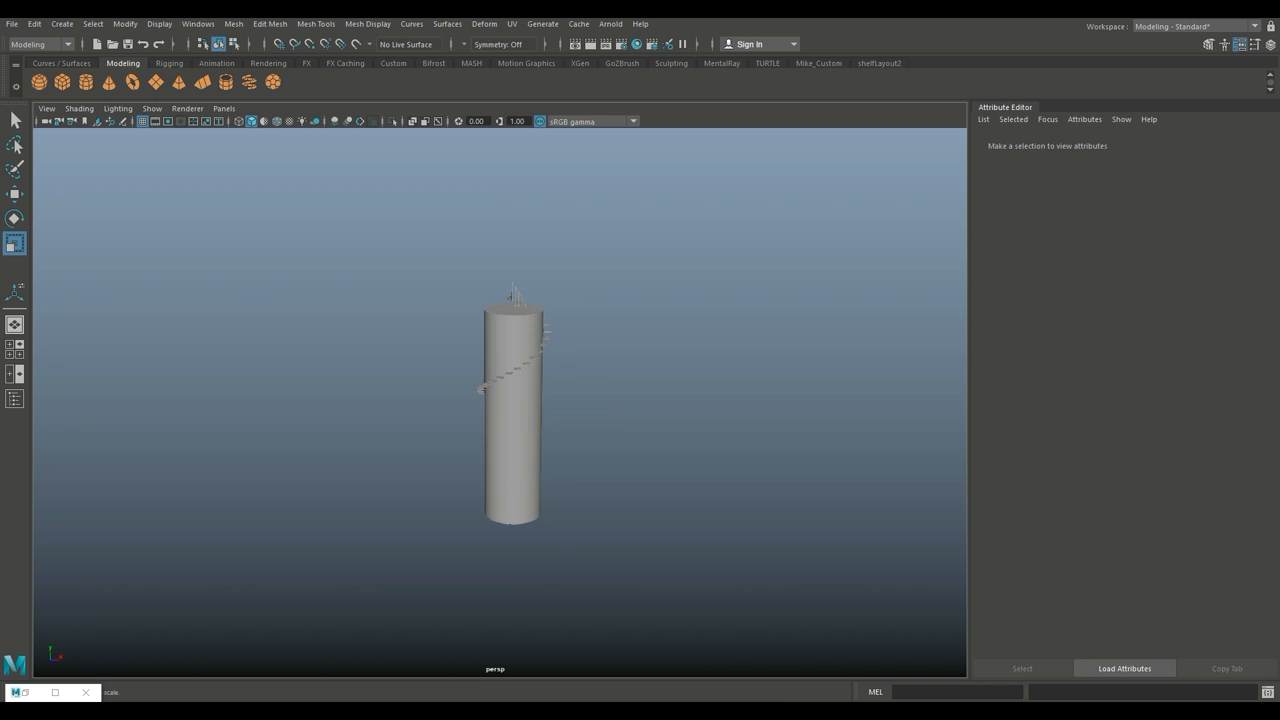
{"action": "left_click", "coordinate": [513, 400]}
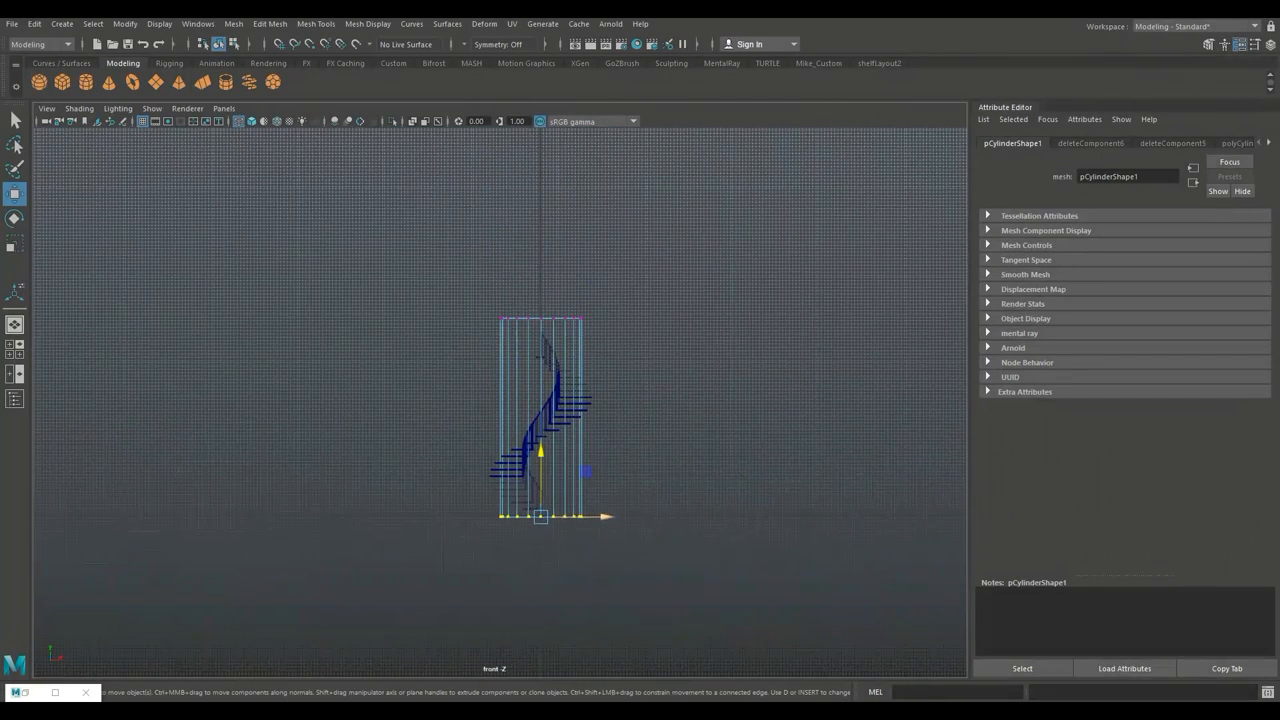
- Select the tube's faces to extrude them into wall thickness
{"action": "left_click", "coordinate": [1221, 143]}
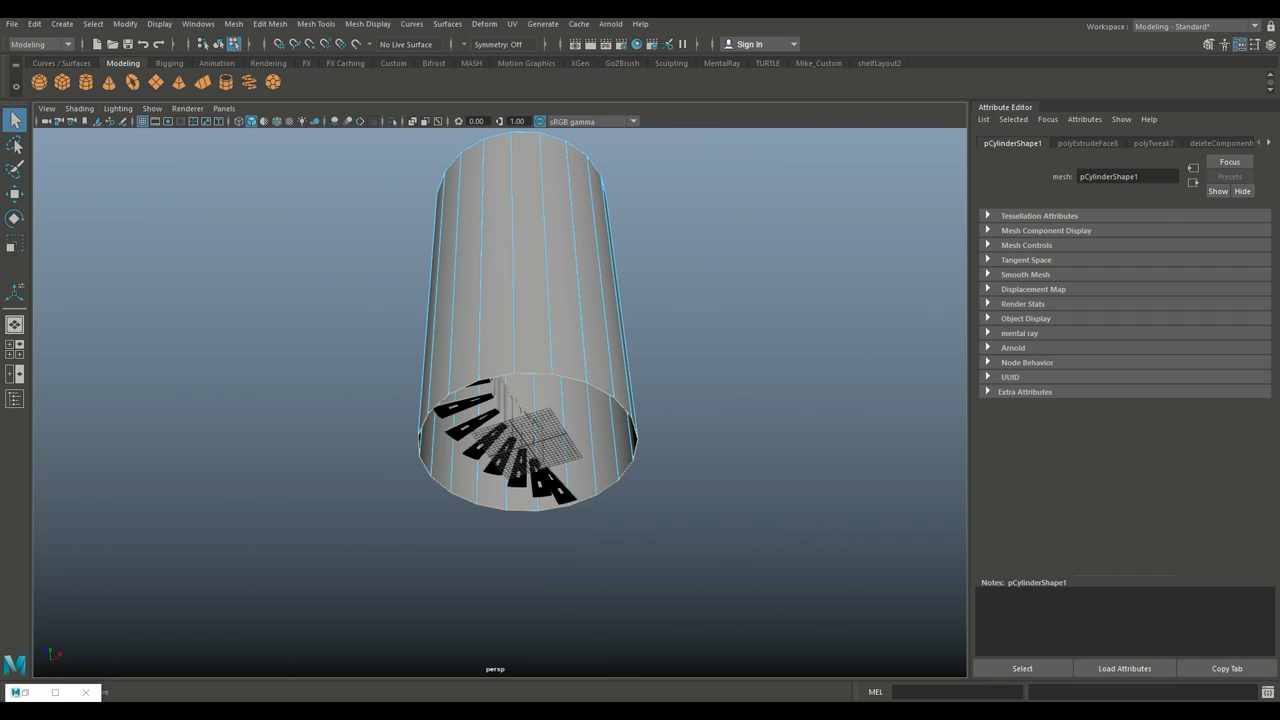
- Scale the bottom edge loop outward to flare the lighthouse wall's base
{"action": "left_click", "coordinate": [15, 243]}
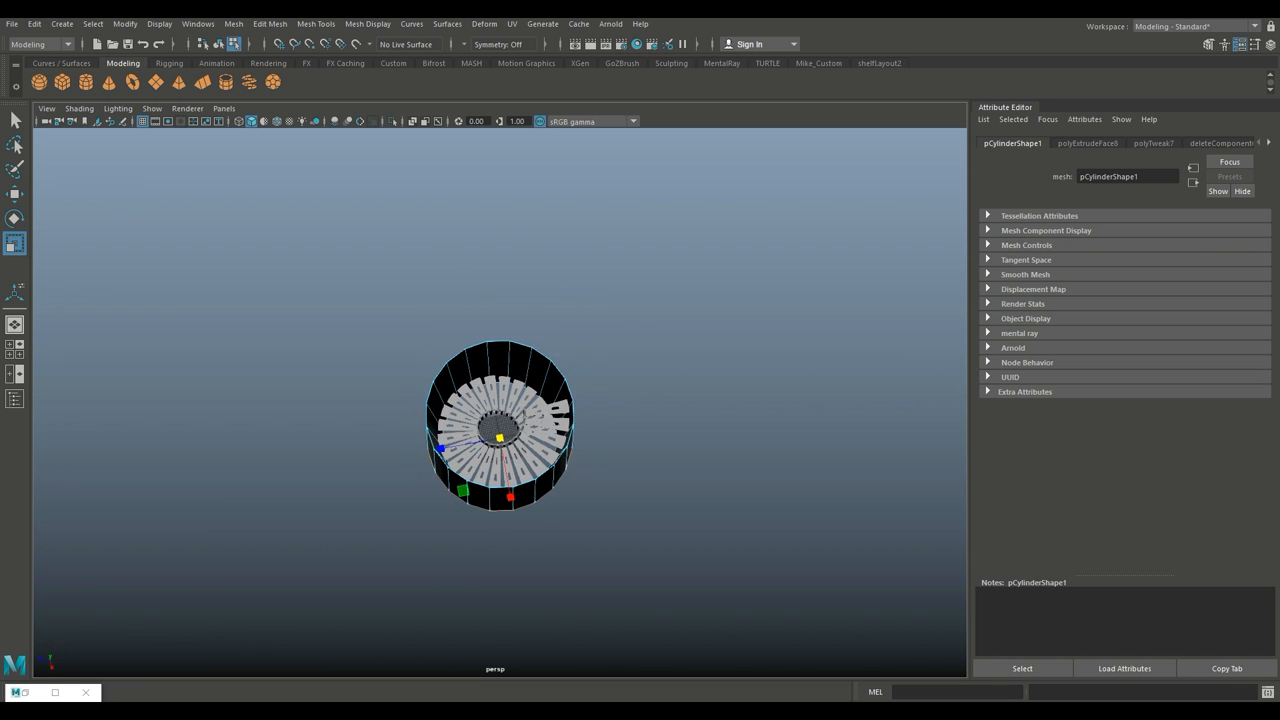
{"action": "left_click_drag", "start_coordinate": [500, 420], "coordinate": [530, 390]}
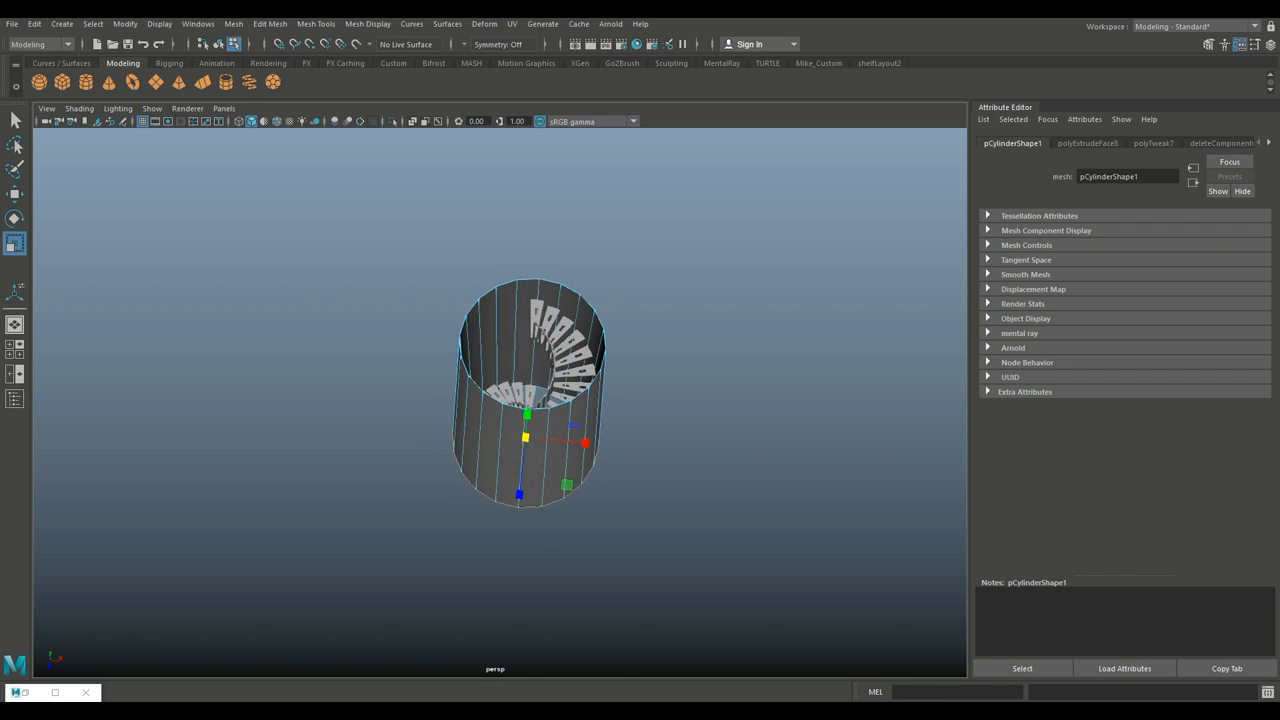